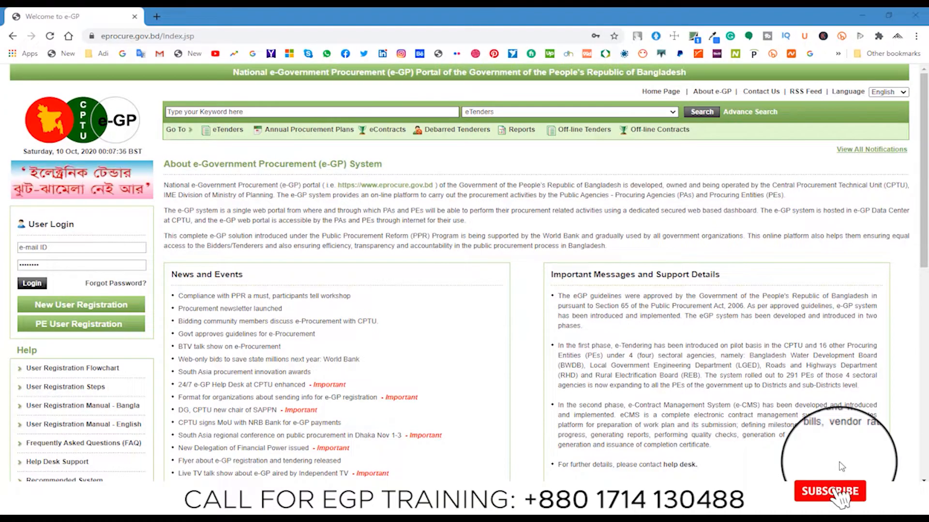
Step: Log in with the tenderer e-mail ID and password to reach the Message Box inbox
click(829, 492)
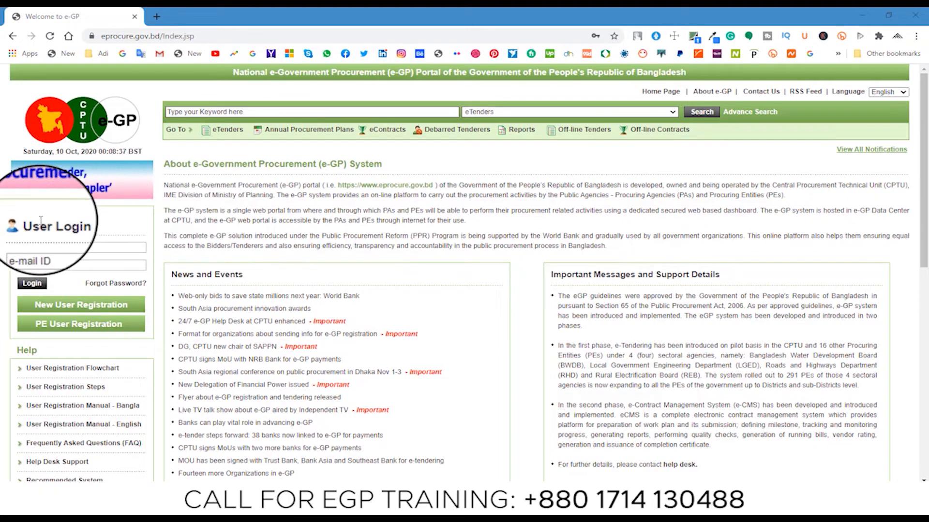
click(77, 247)
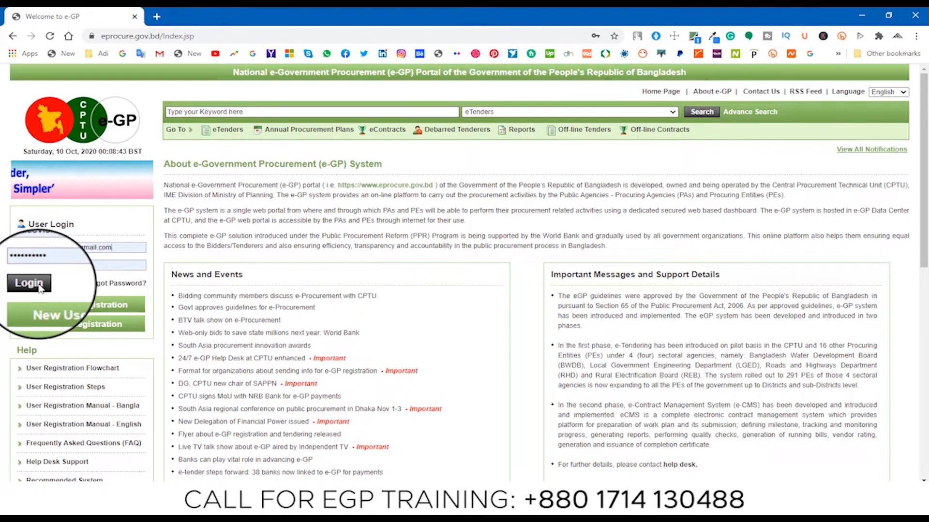
click(28, 283)
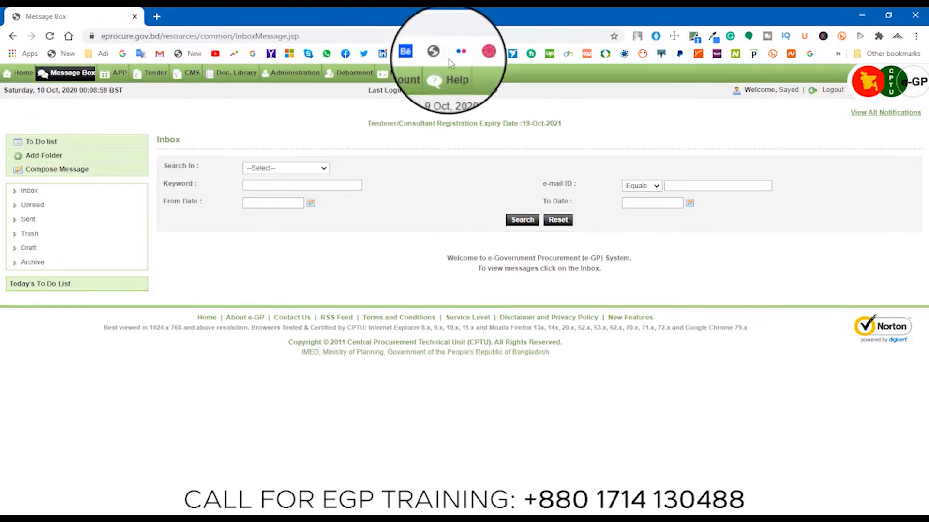
Step: Choose Limited Tenders from the Tender menu to list Limited Tenders/Proposals
click(154, 73)
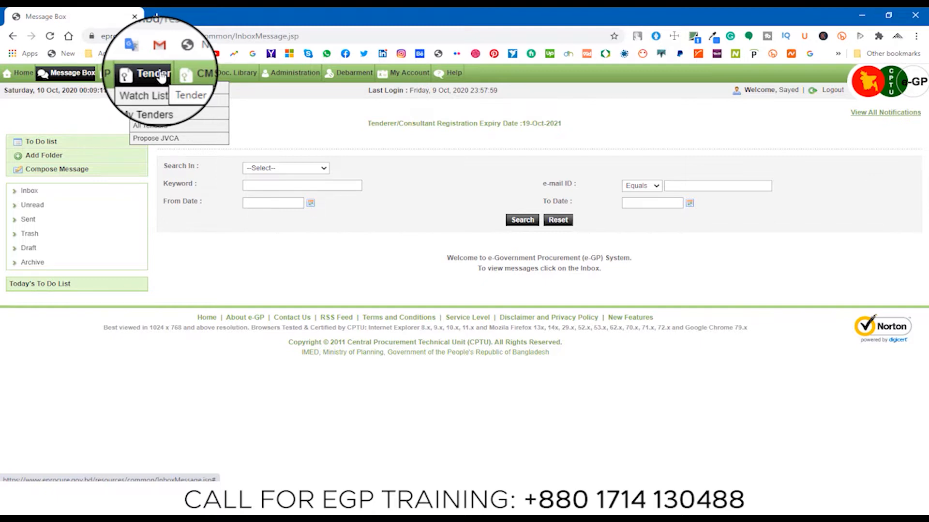
mouse_move(149, 102)
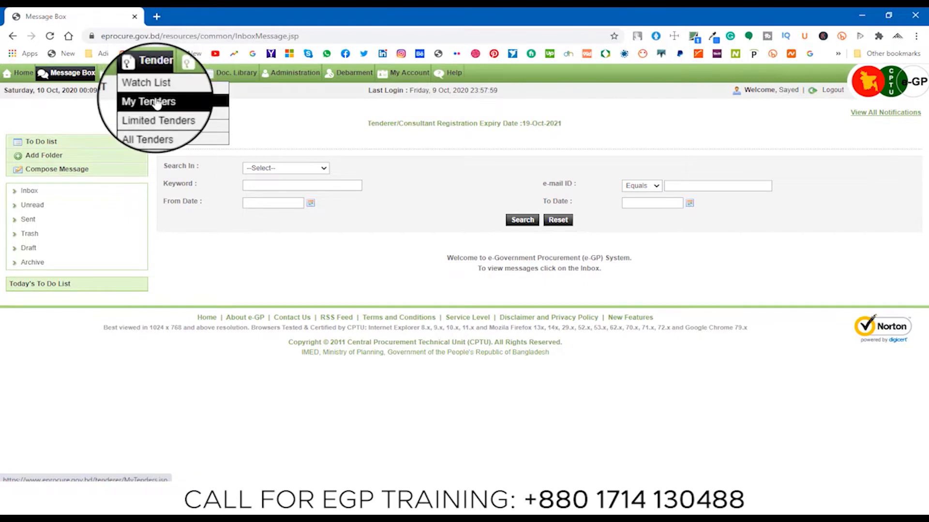
click(158, 120)
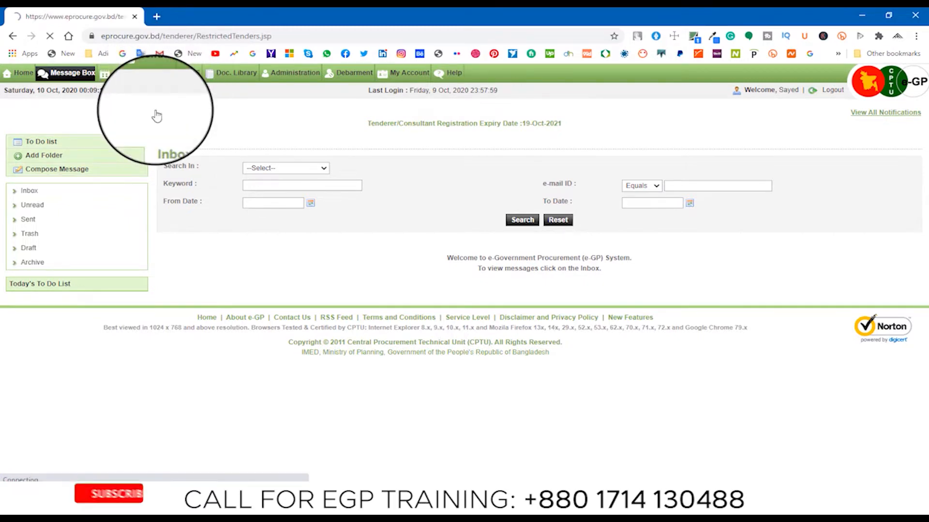
click(155, 73)
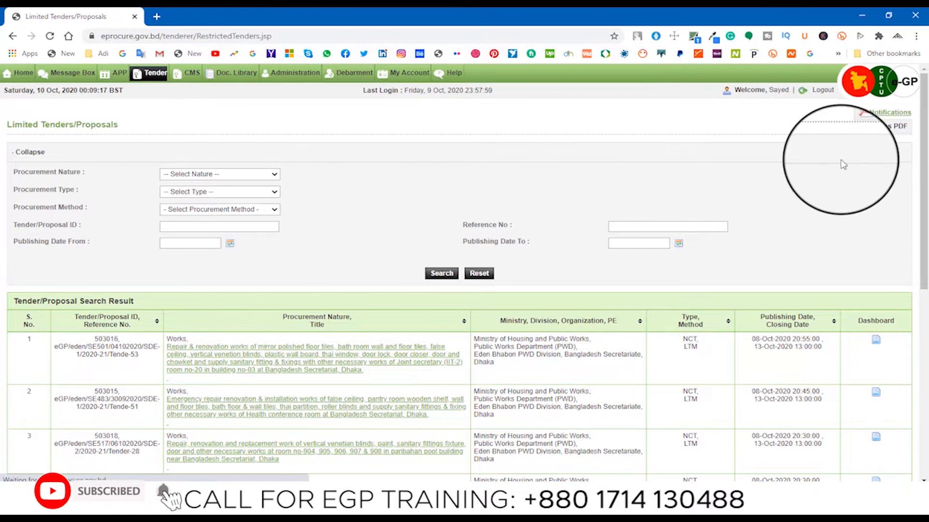
Step: Open the notice for tender 503016, the mirror polished floor tiles repair work
scroll(down, 3)
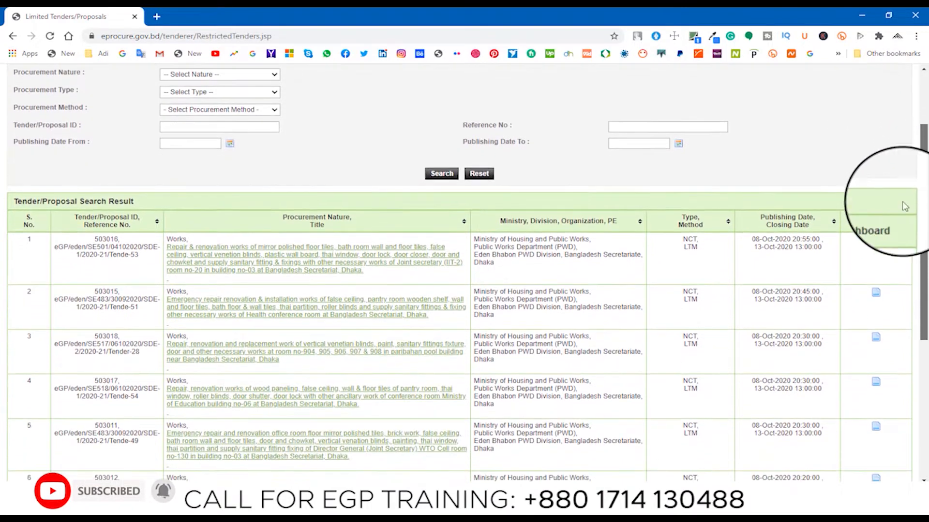
scroll(up, 3)
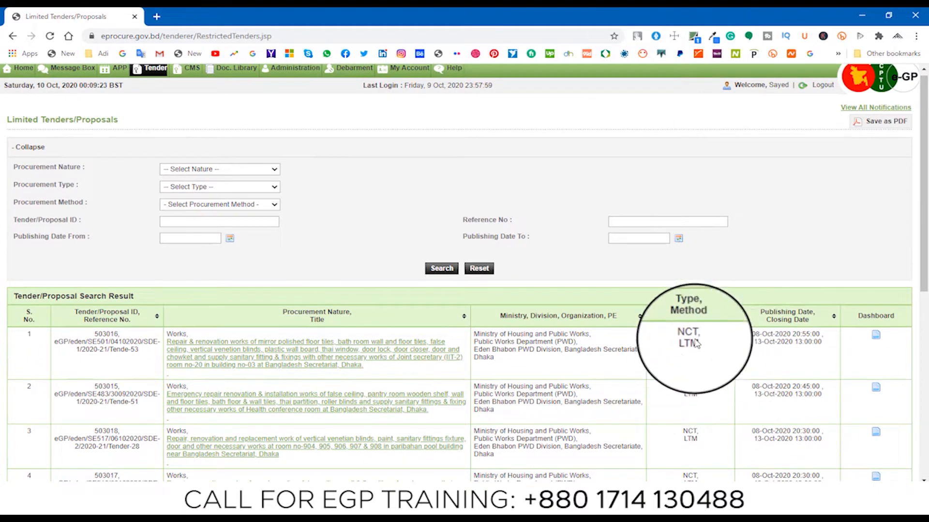
mouse_move(290, 358)
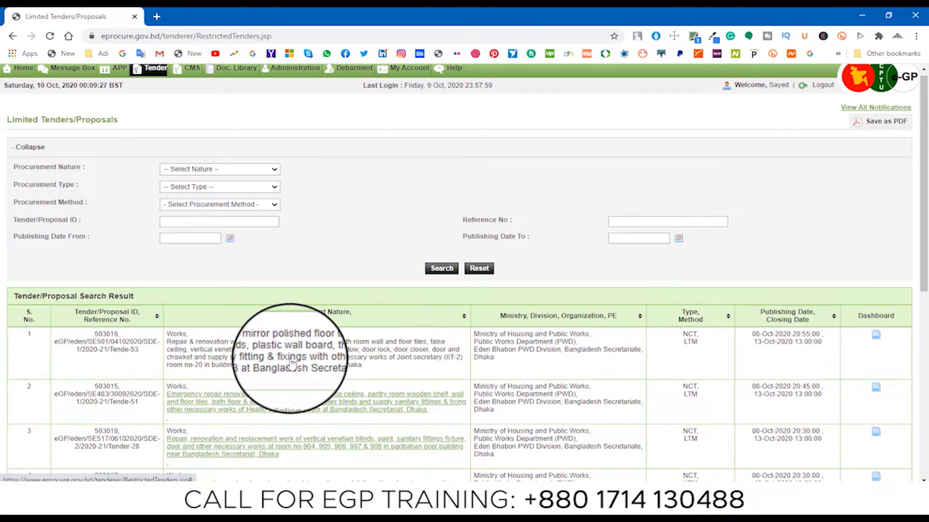
mouse_move(332, 321)
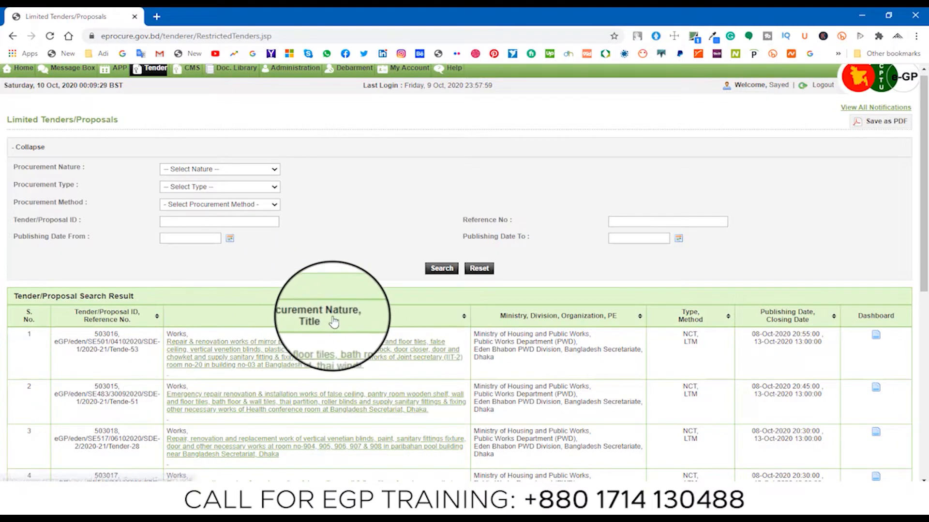
mouse_move(875, 337)
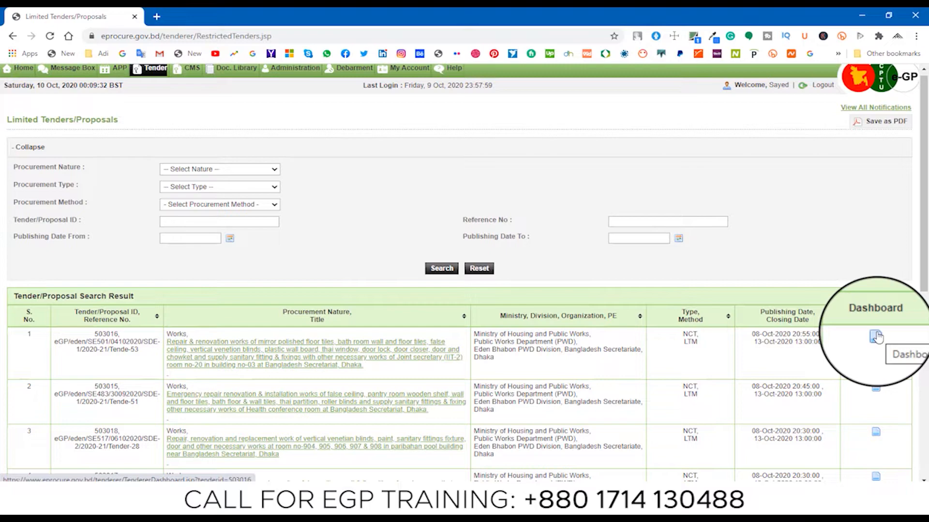
mouse_move(307, 355)
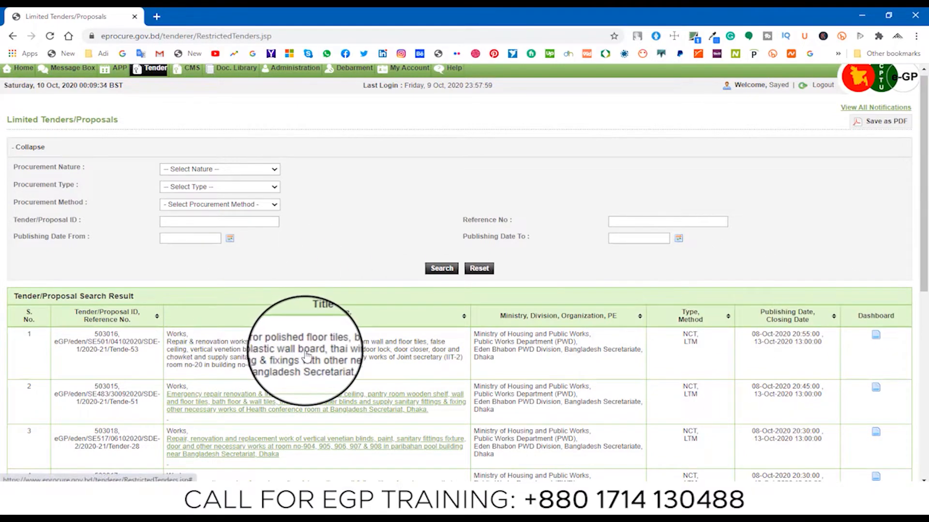
click(267, 349)
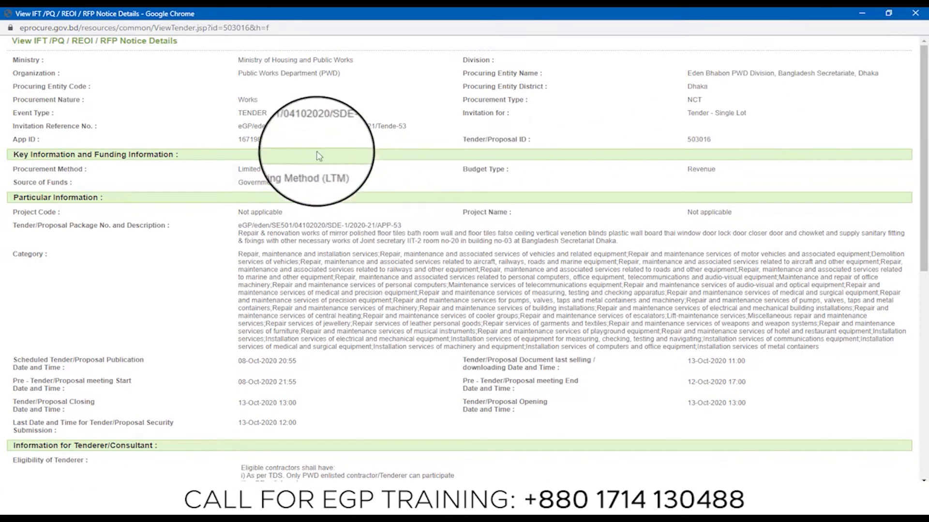
mouse_move(59, 148)
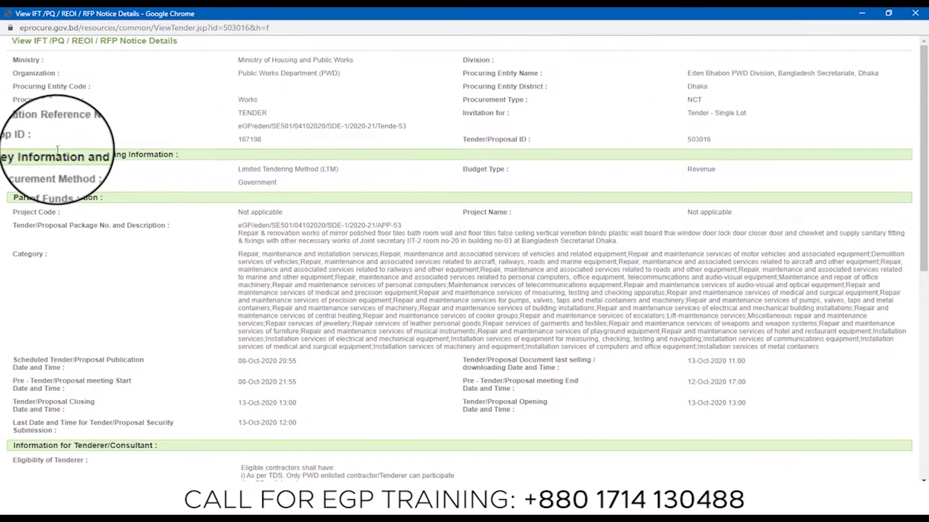
mouse_move(213, 148)
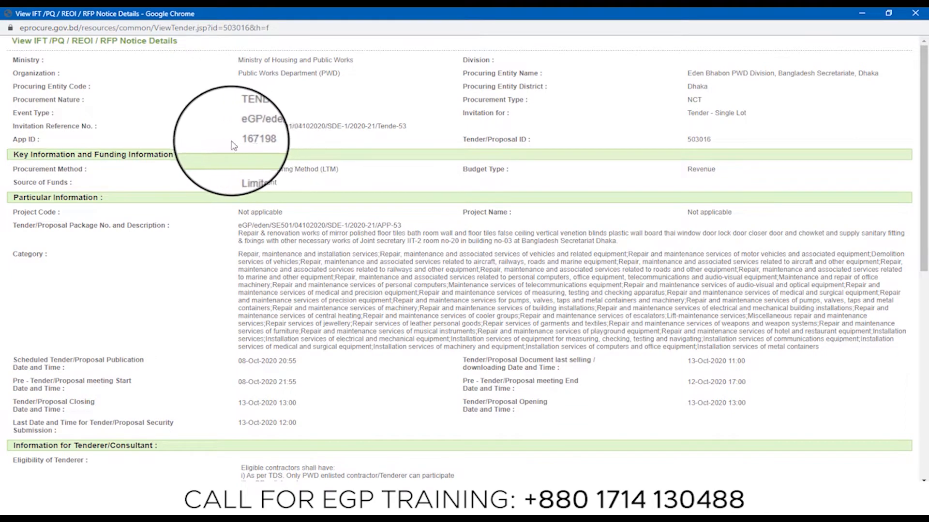
mouse_move(695, 139)
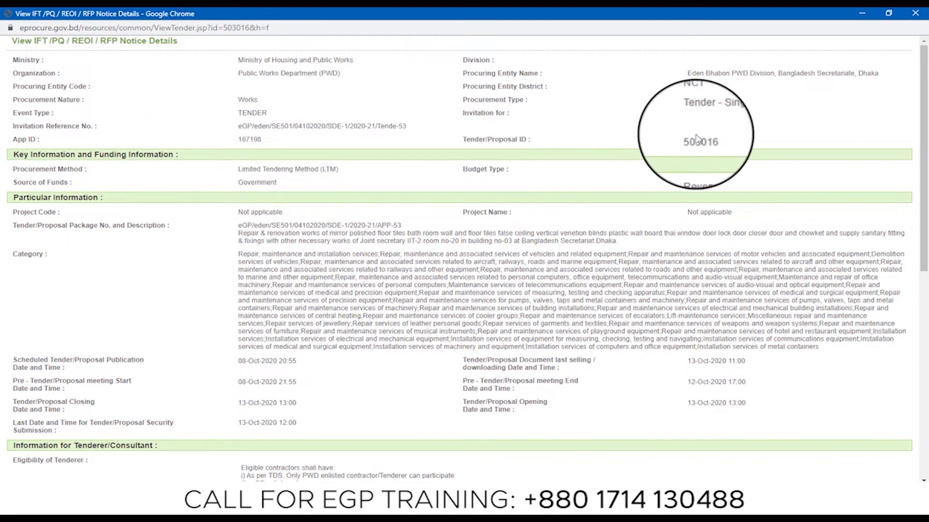
mouse_move(112, 349)
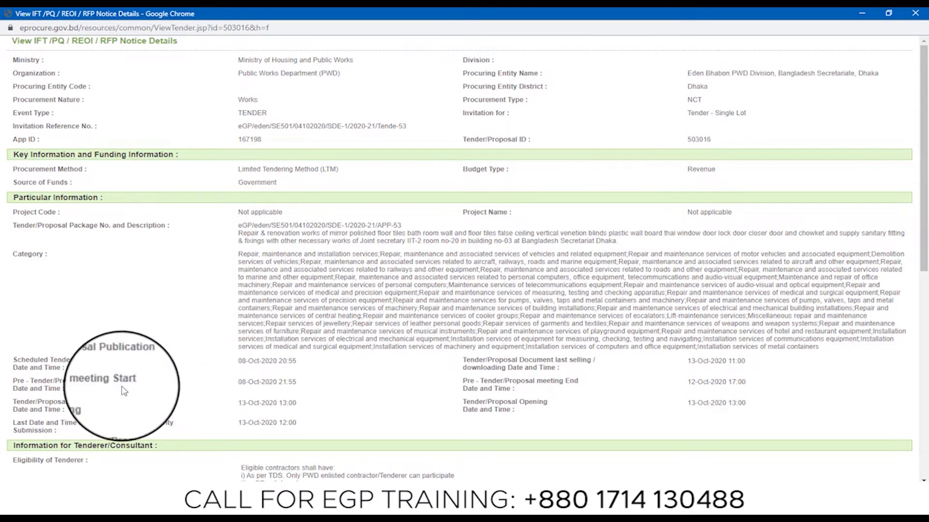
mouse_move(193, 388)
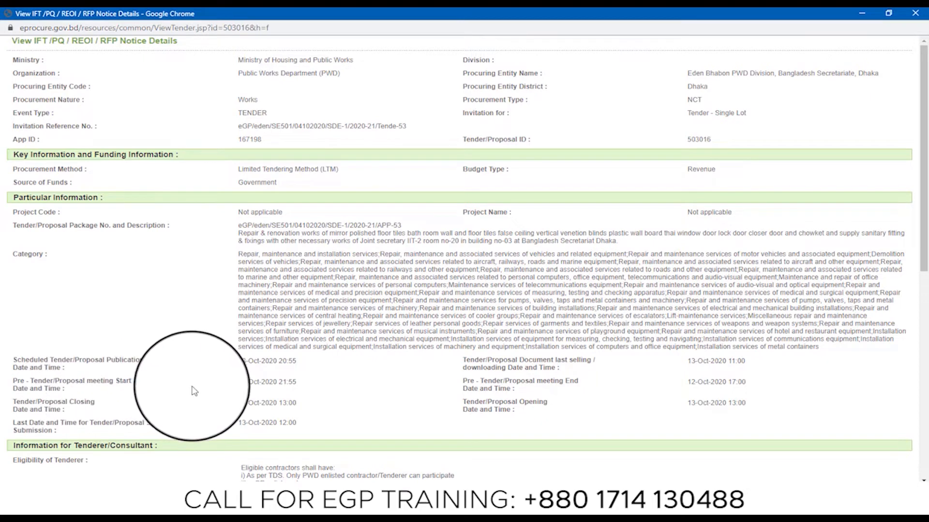
mouse_move(136, 403)
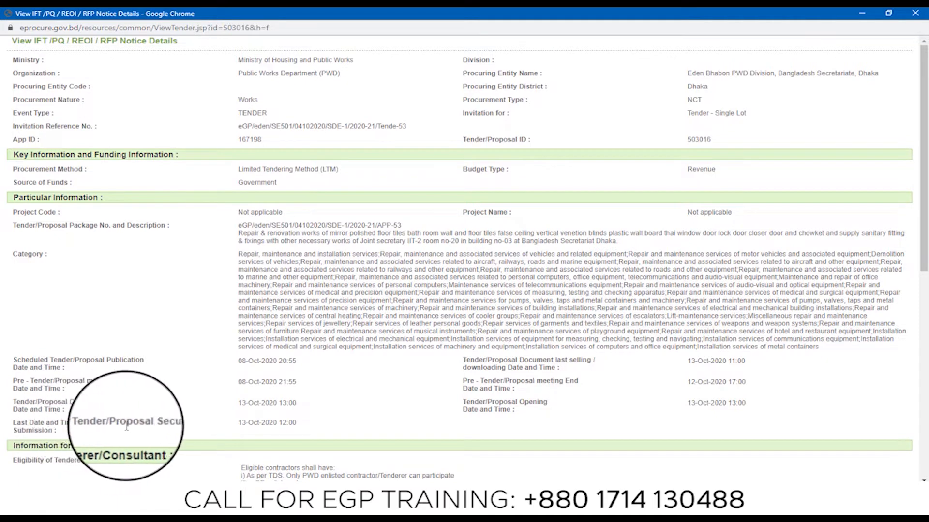
mouse_move(257, 427)
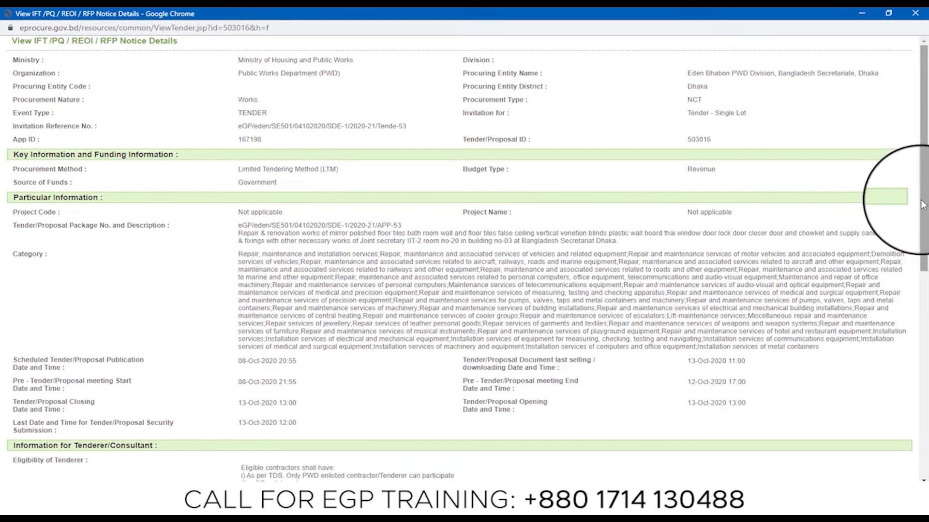
scroll(down, 3)
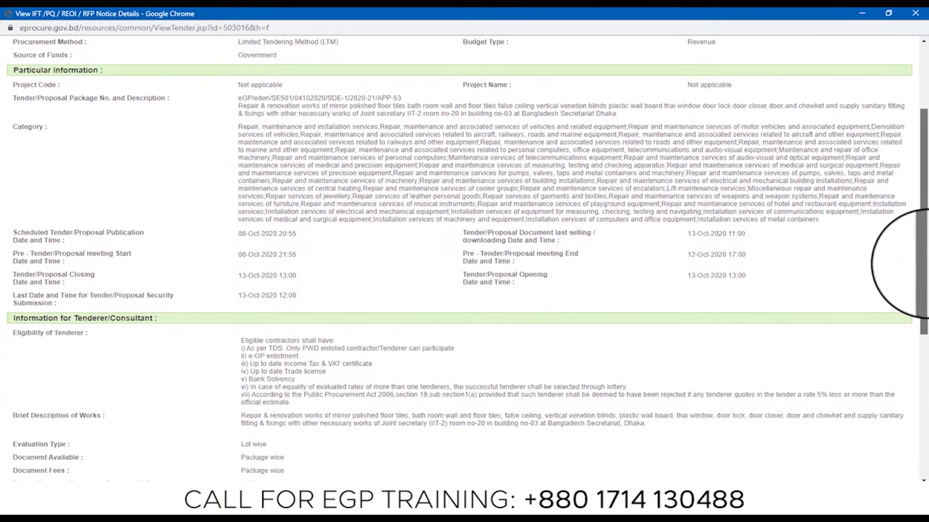
scroll(down, 3)
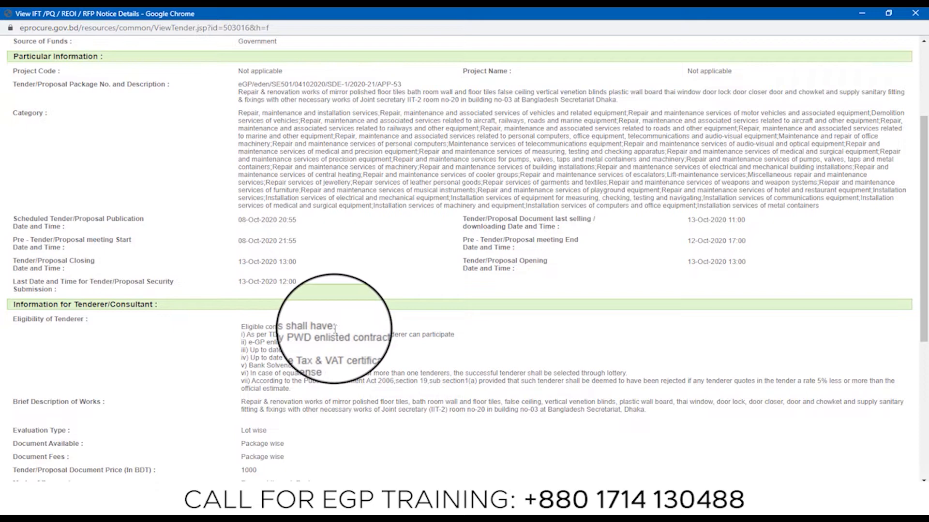
mouse_move(287, 338)
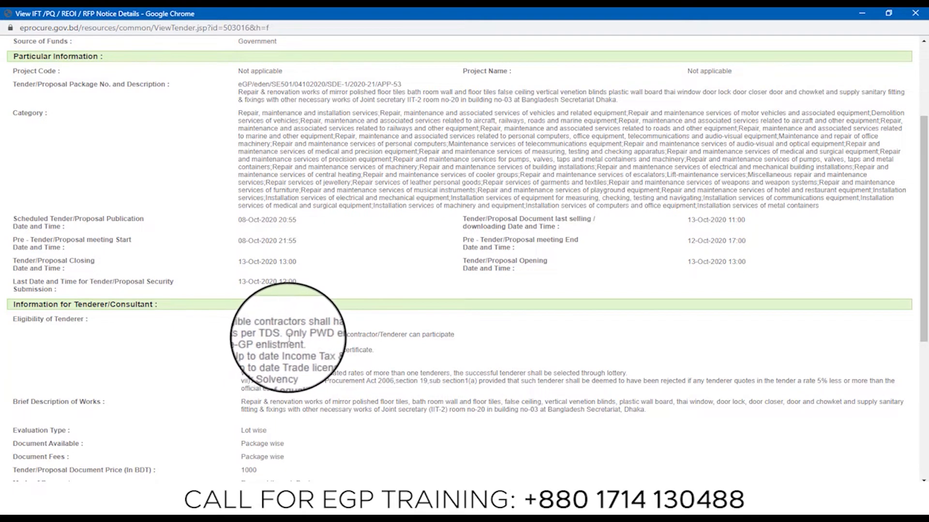
mouse_move(394, 335)
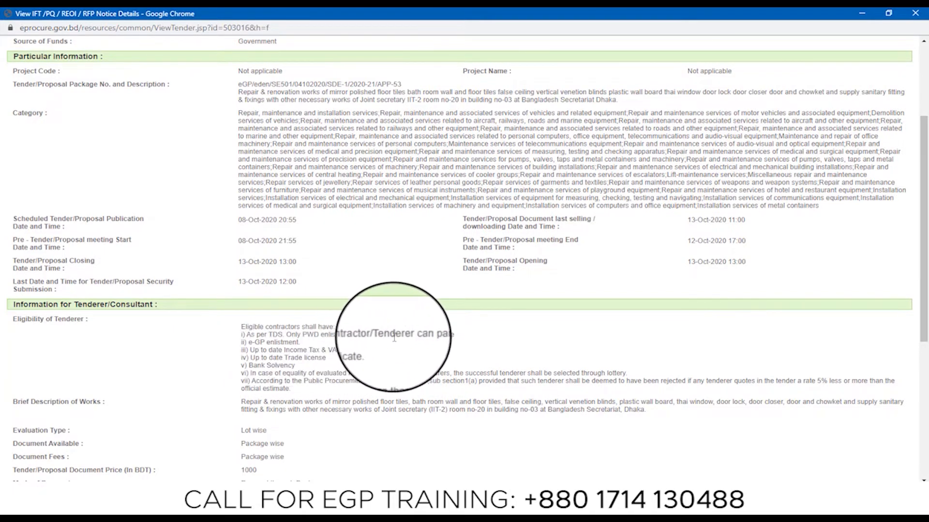
mouse_move(187, 354)
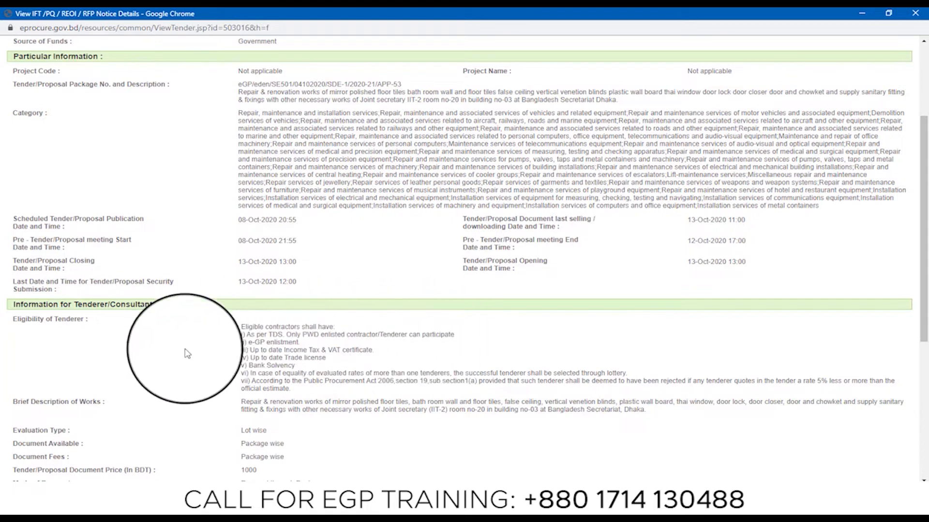
mouse_move(220, 359)
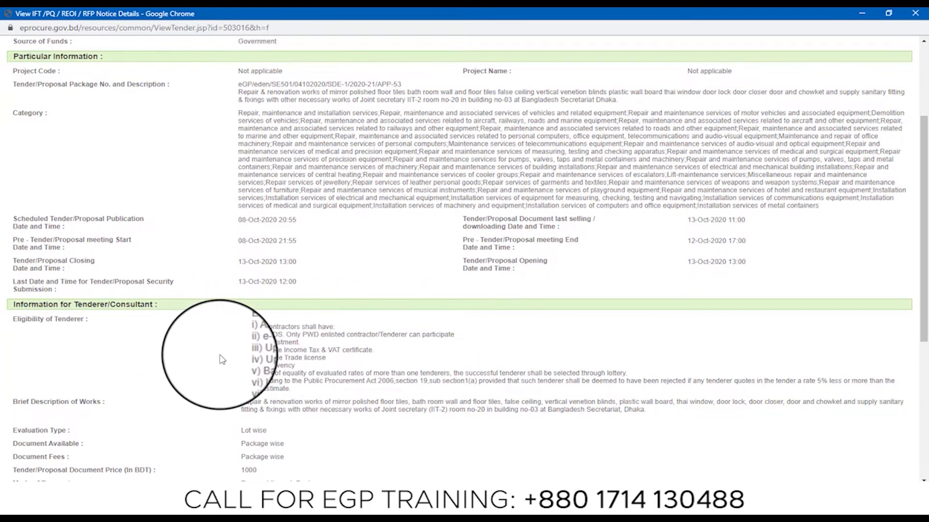
mouse_move(326, 345)
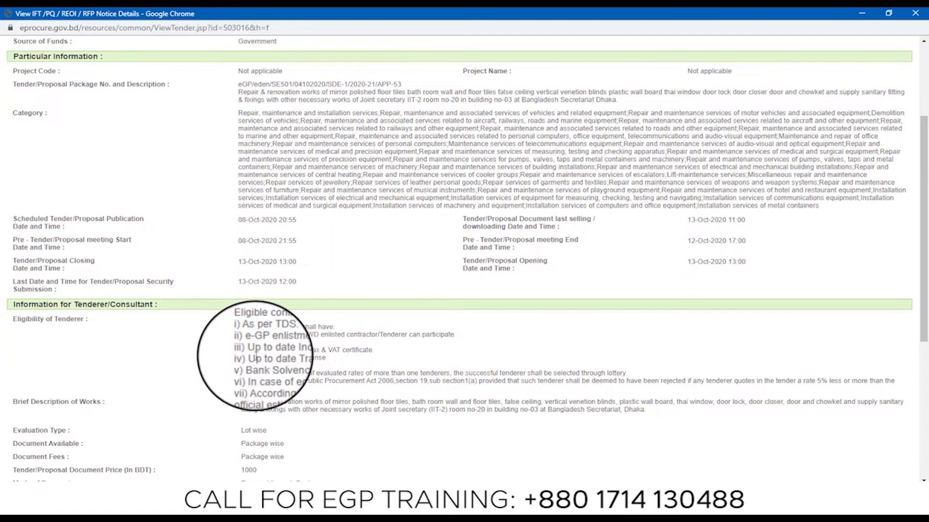
mouse_move(340, 361)
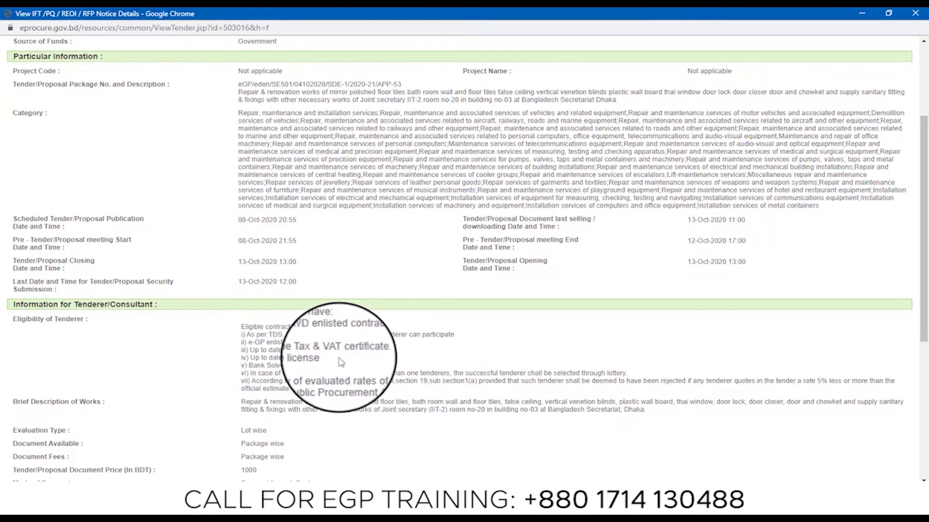
mouse_move(305, 366)
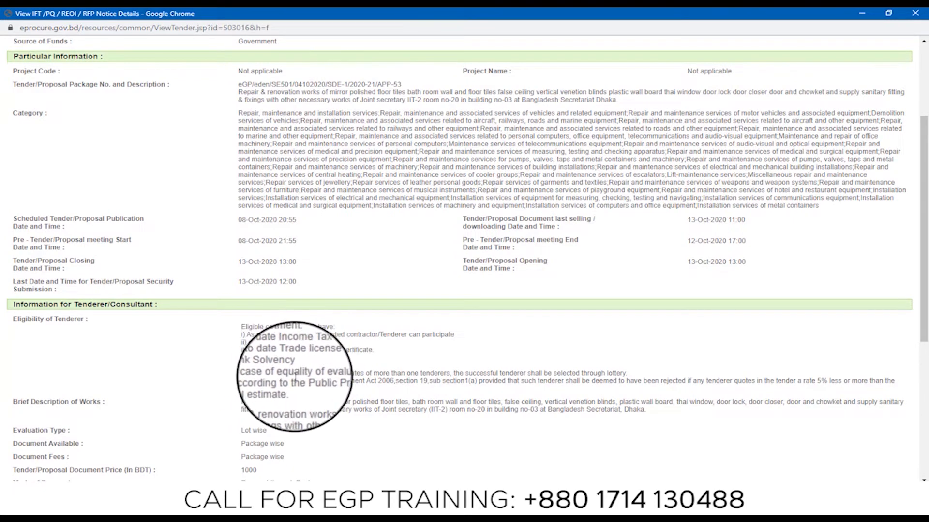
mouse_move(358, 372)
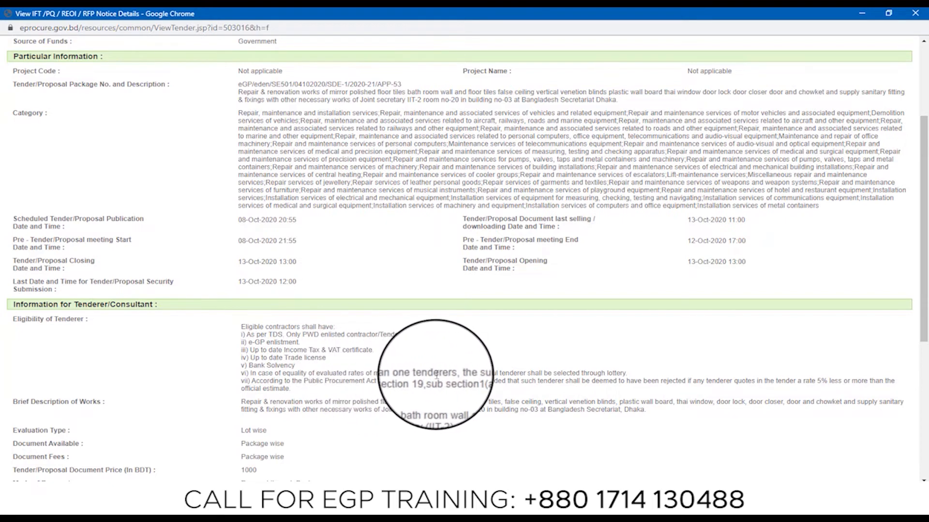
mouse_move(572, 372)
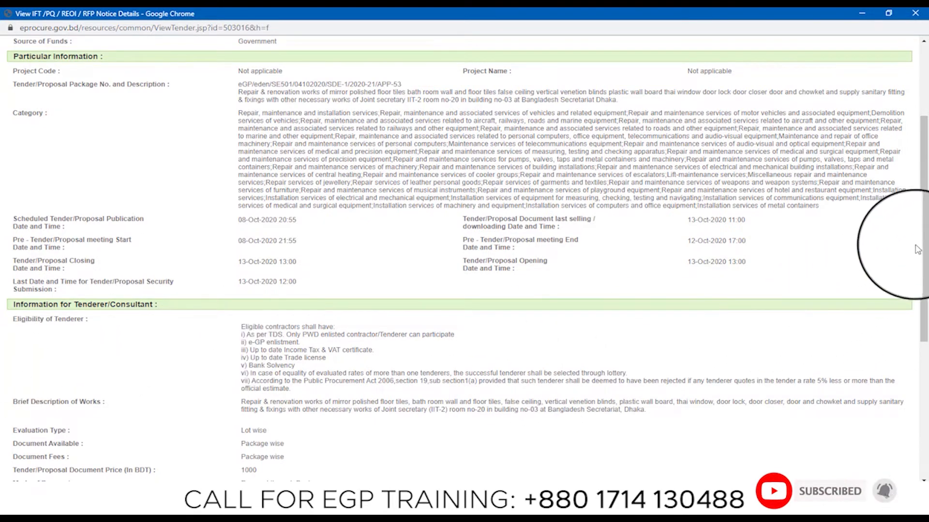
scroll(down, 3)
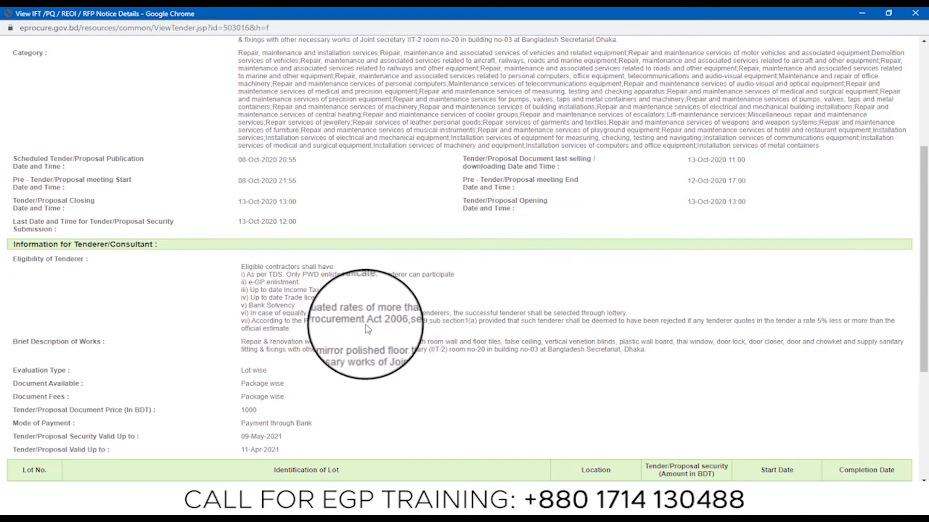
mouse_move(380, 326)
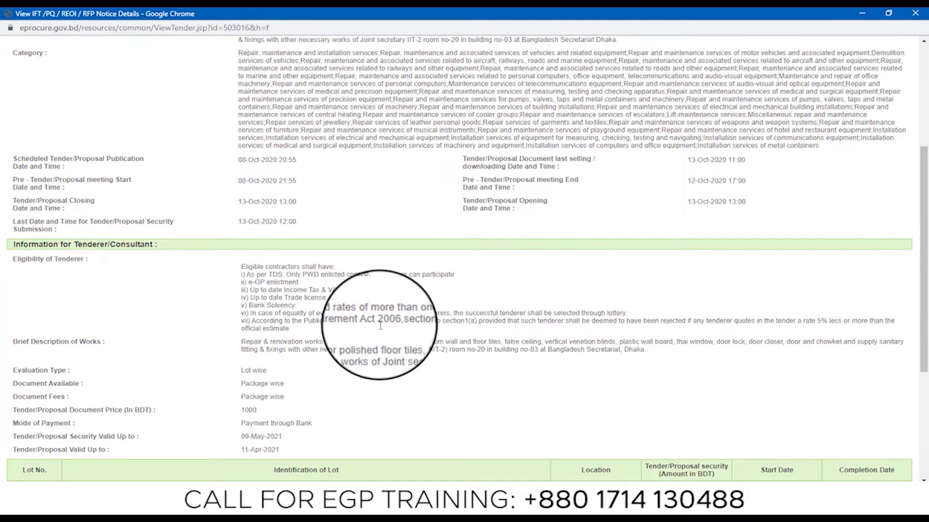
mouse_move(397, 323)
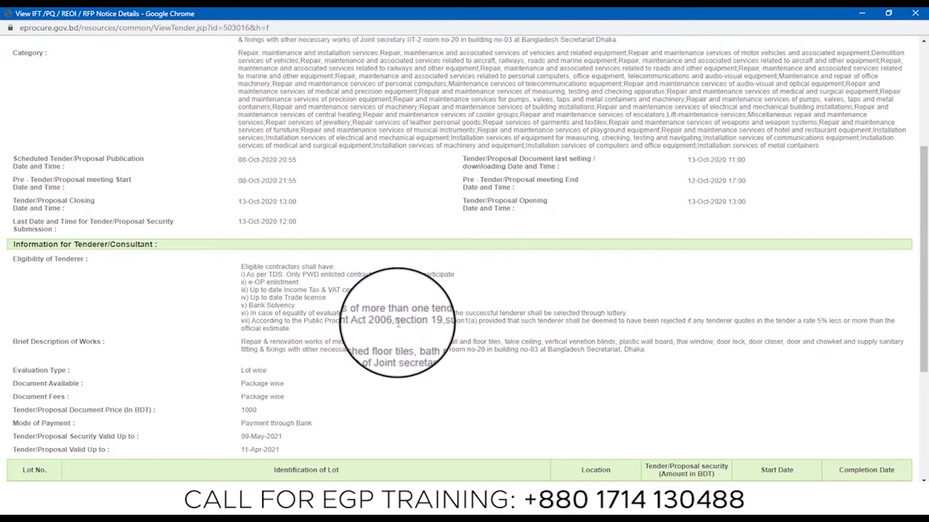
mouse_move(426, 326)
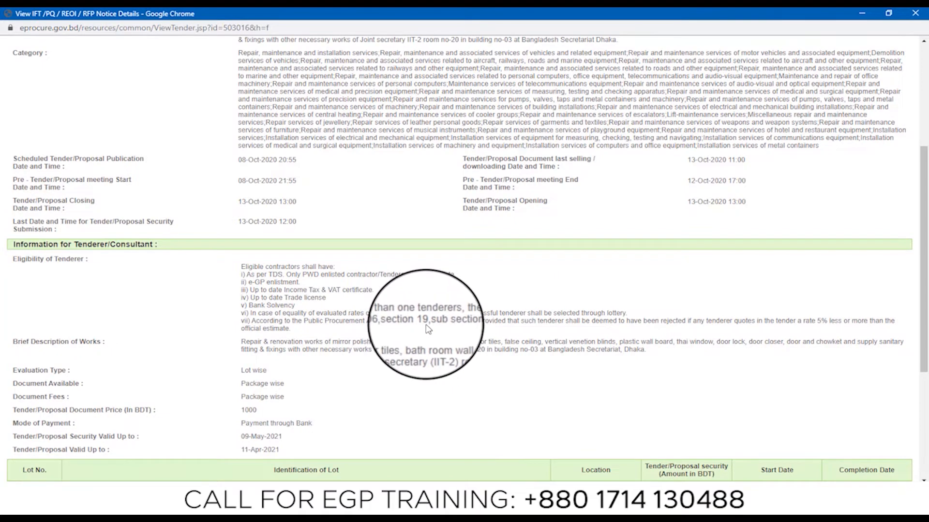
mouse_move(482, 328)
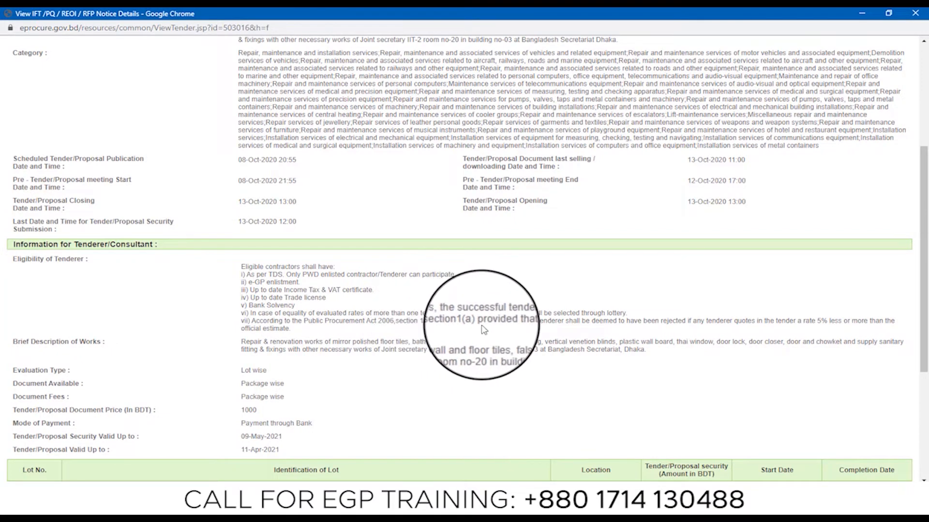
mouse_move(569, 324)
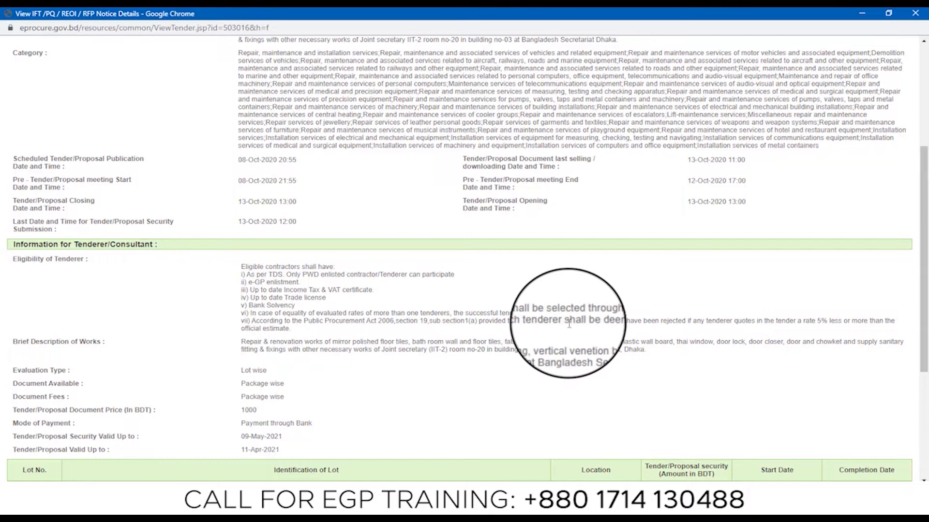
mouse_move(596, 326)
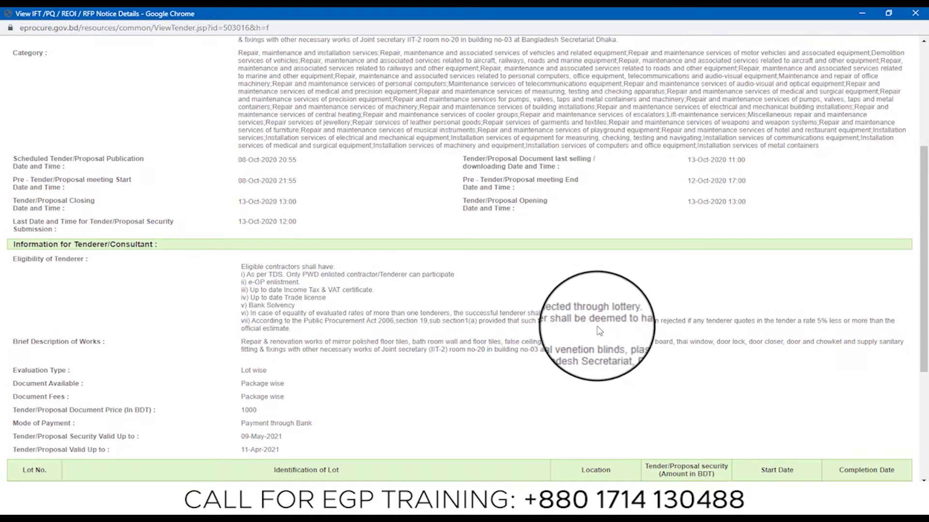
mouse_move(653, 320)
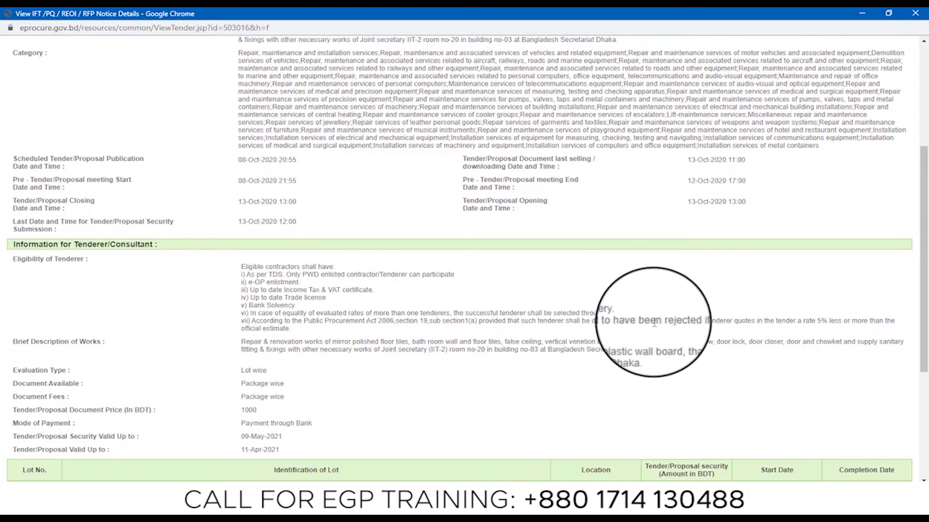
mouse_move(740, 320)
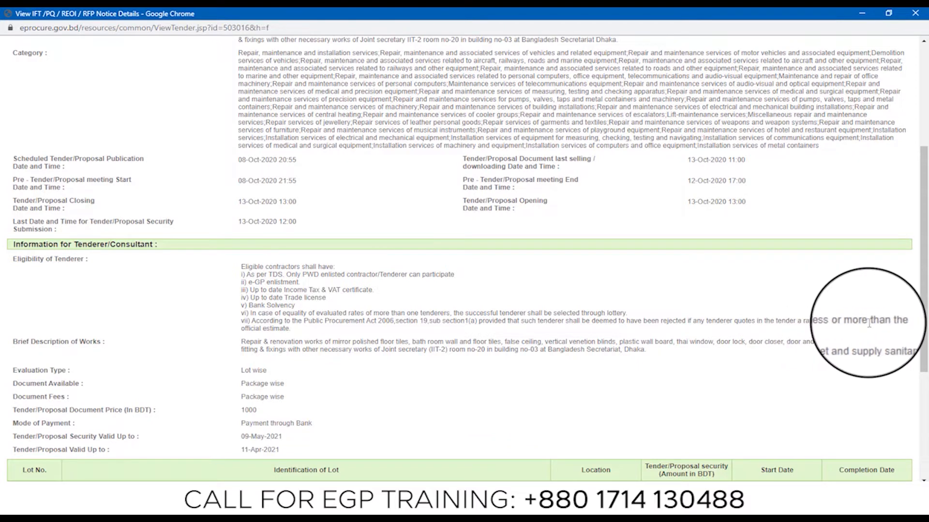
mouse_move(279, 349)
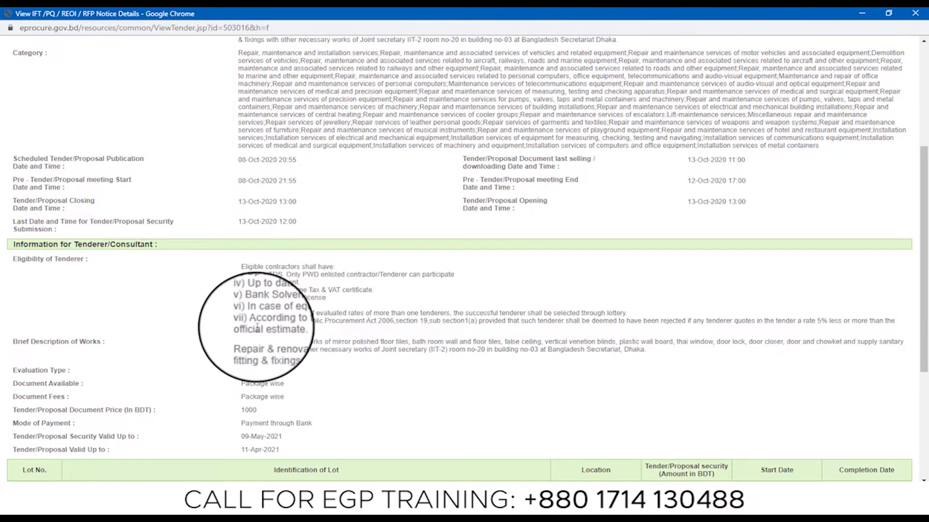
mouse_move(307, 279)
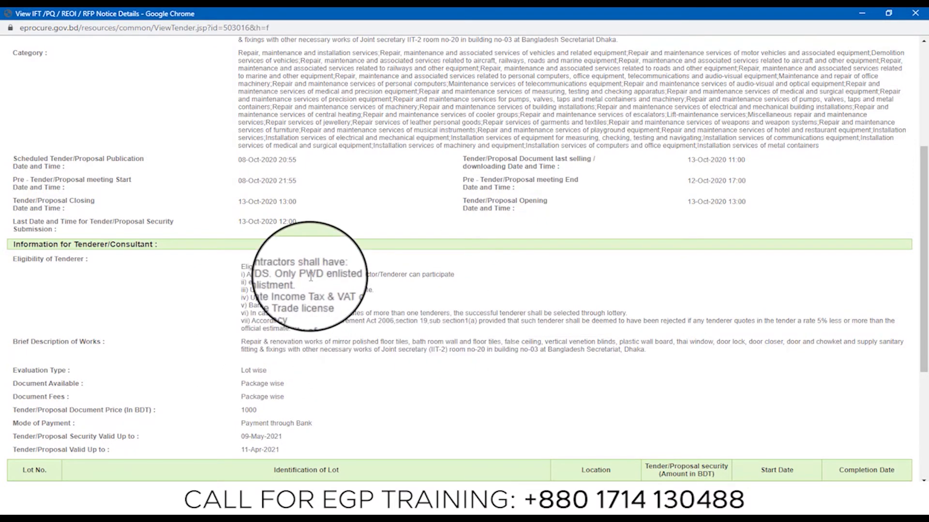
mouse_move(827, 321)
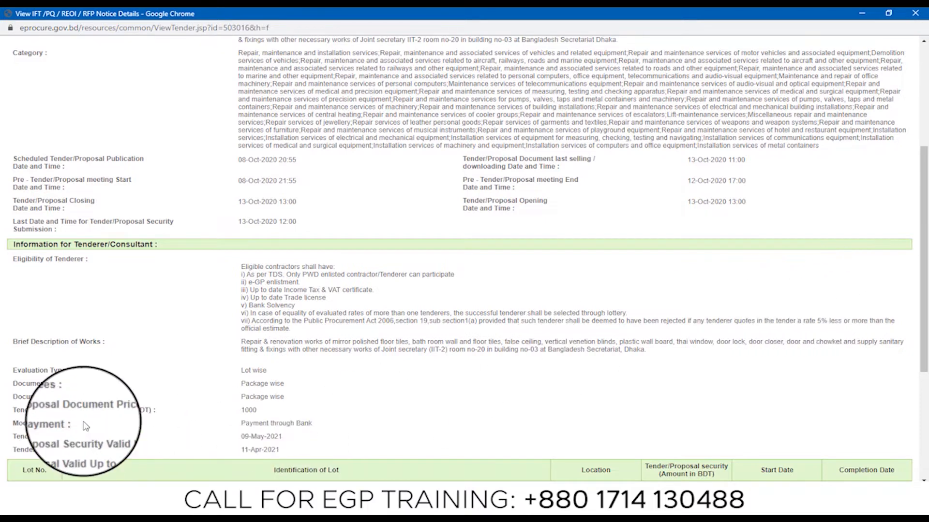
mouse_move(690, 284)
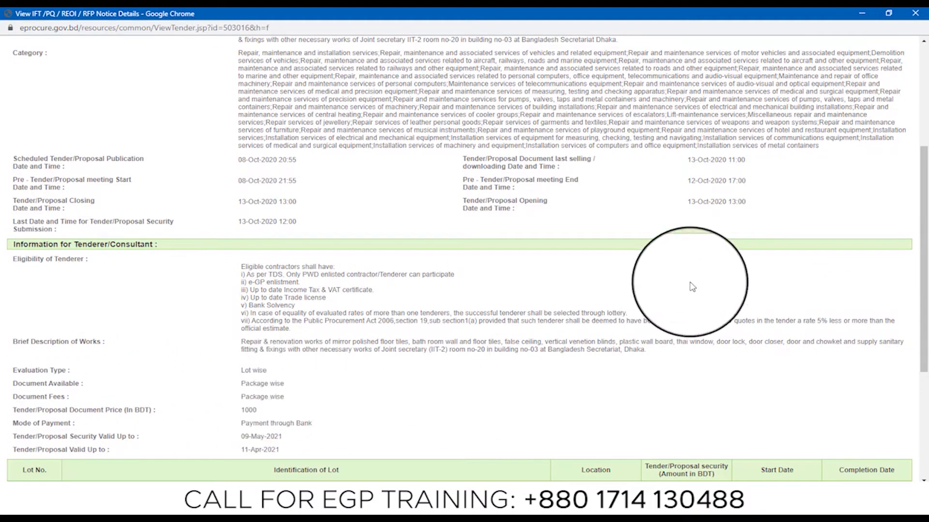
Step: Scroll through the Lot security table and Procuring Entity Details of tender 503016's notice
scroll(down, 3)
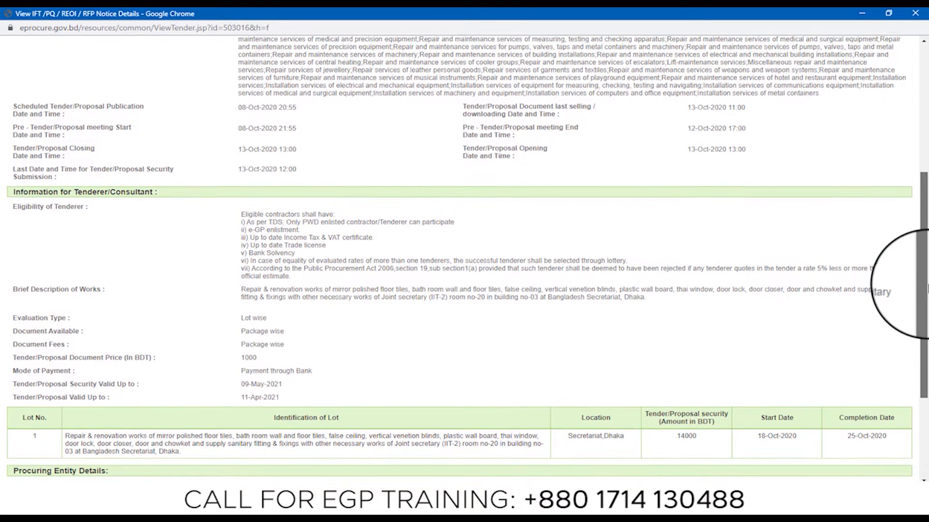
scroll(down, 3)
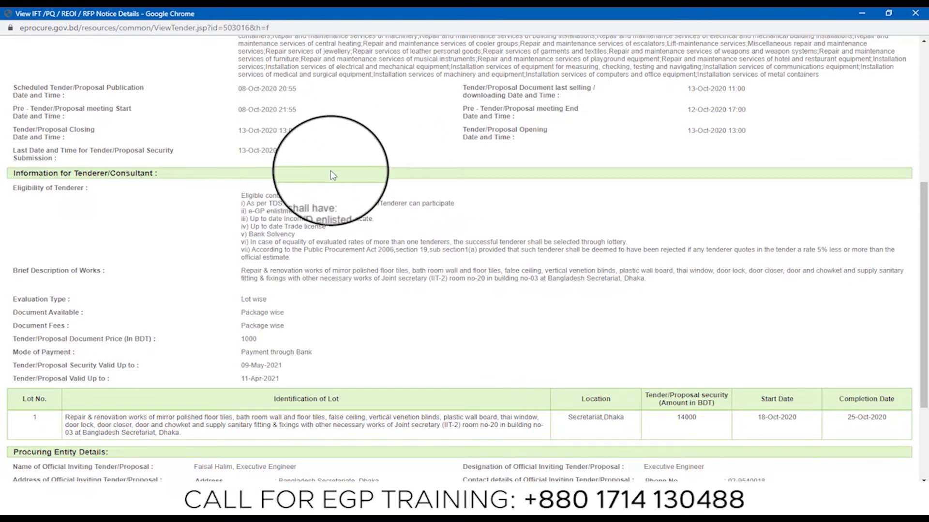
mouse_move(228, 341)
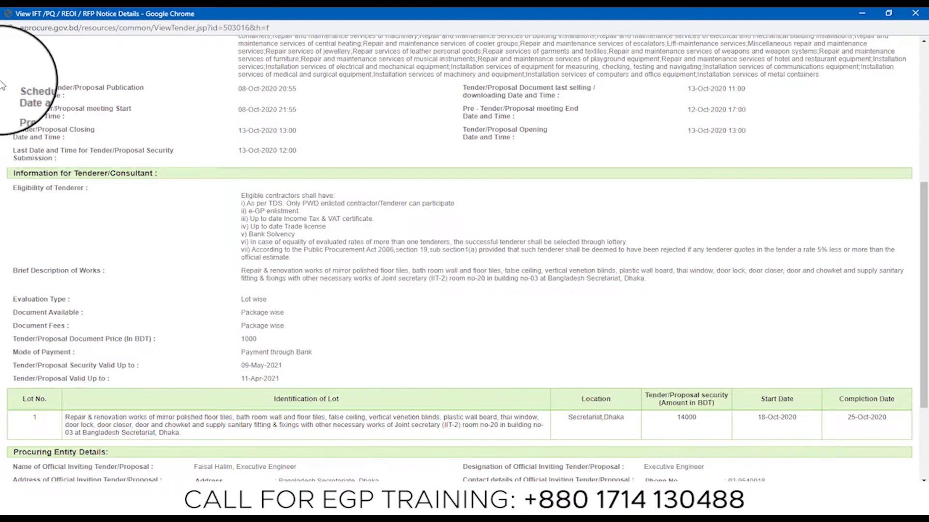
scroll(down, 3)
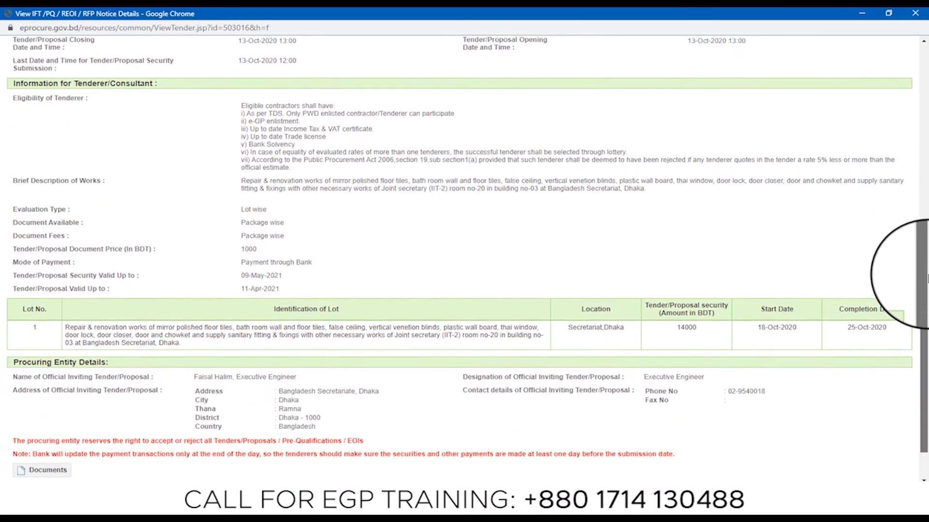
scroll(down, 3)
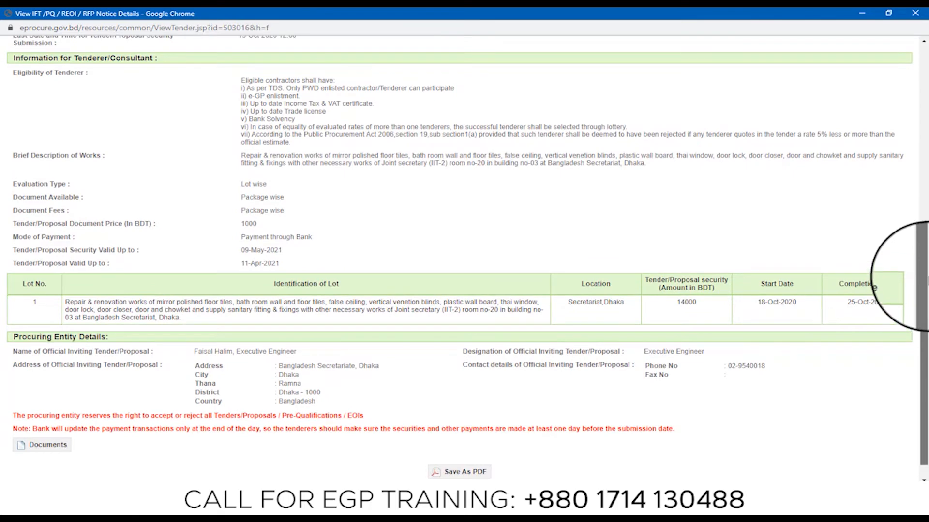
scroll(up, 3)
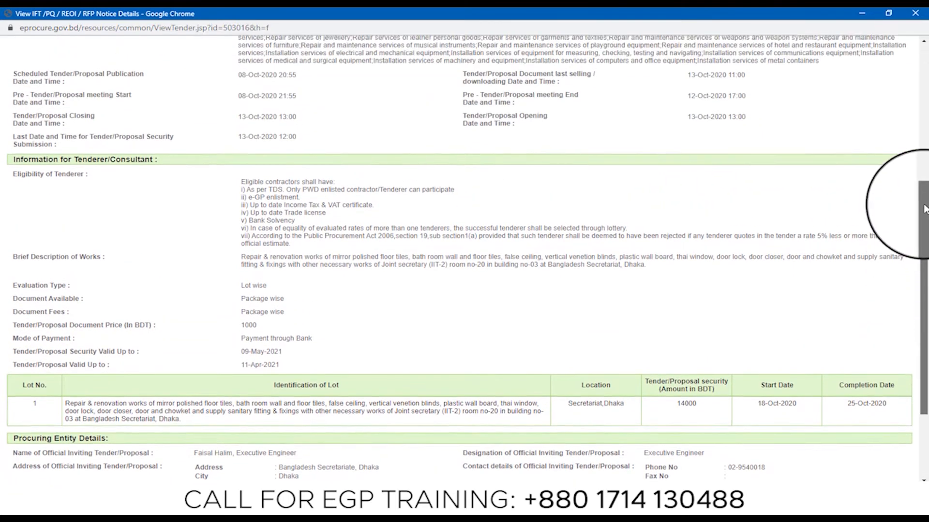
scroll(up, 3)
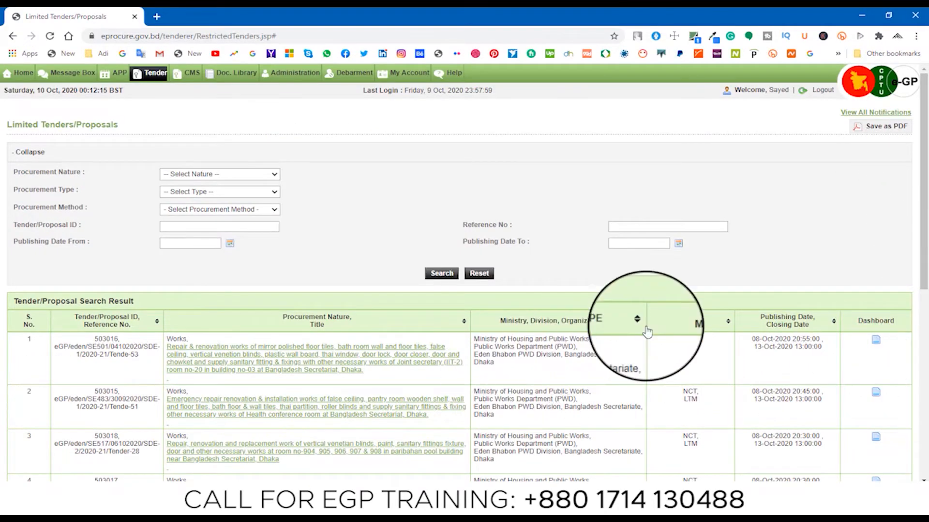
click(876, 339)
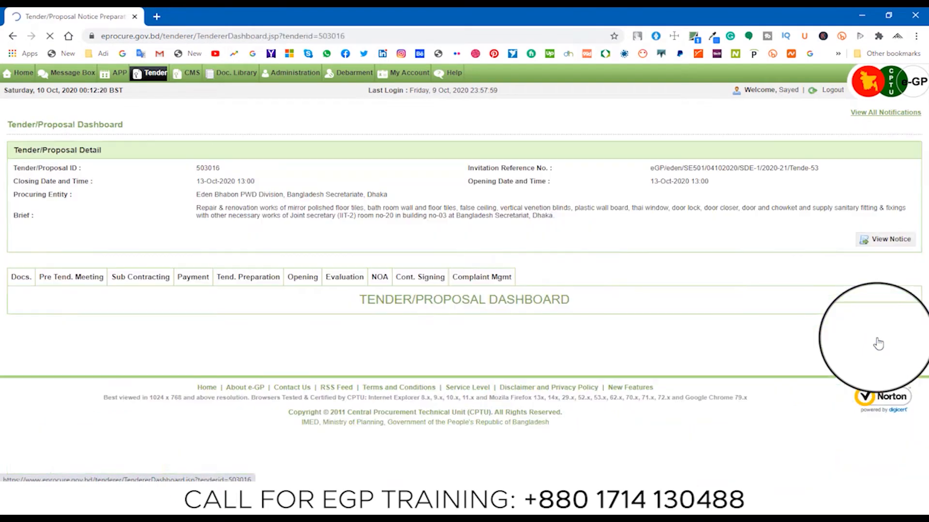
mouse_move(651, 260)
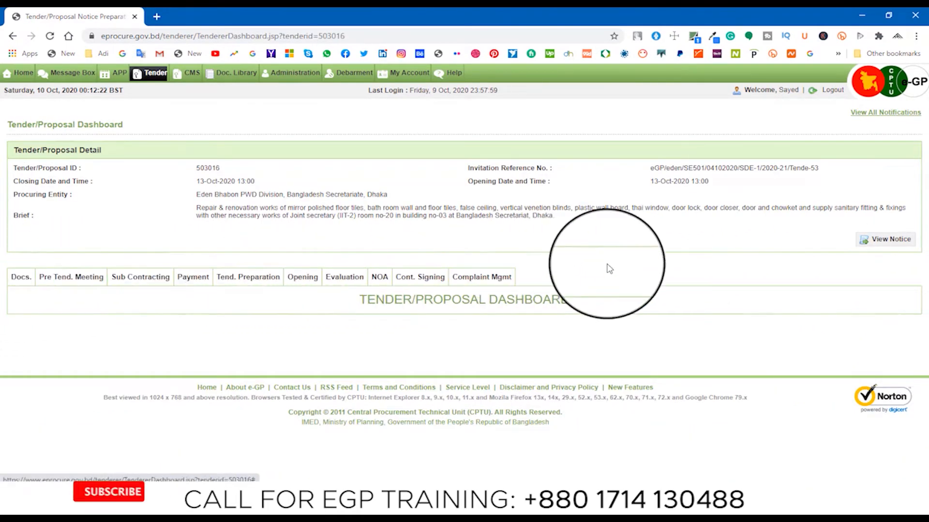
mouse_move(722, 246)
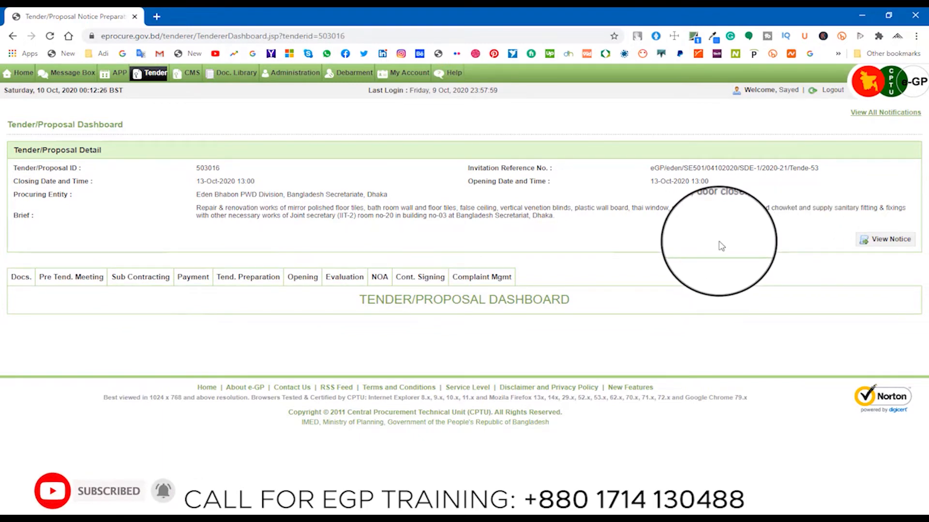
mouse_move(607, 231)
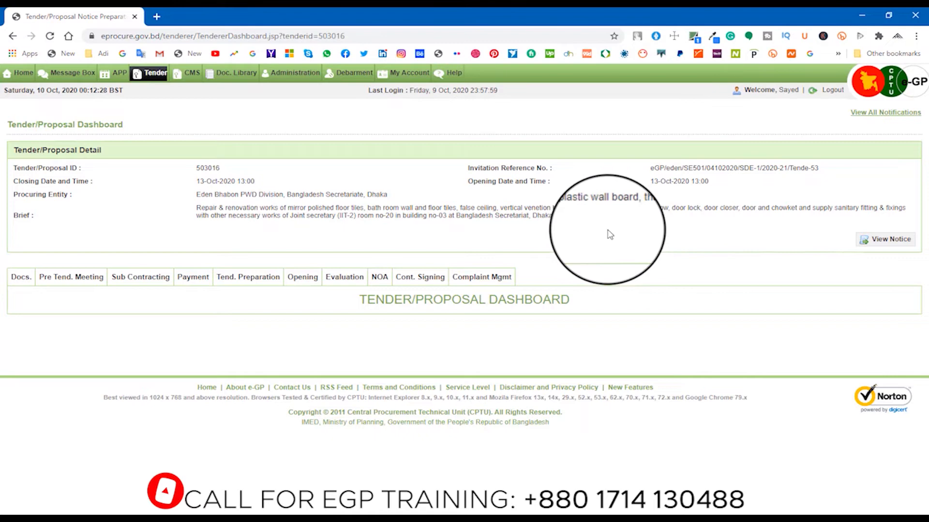
mouse_move(668, 240)
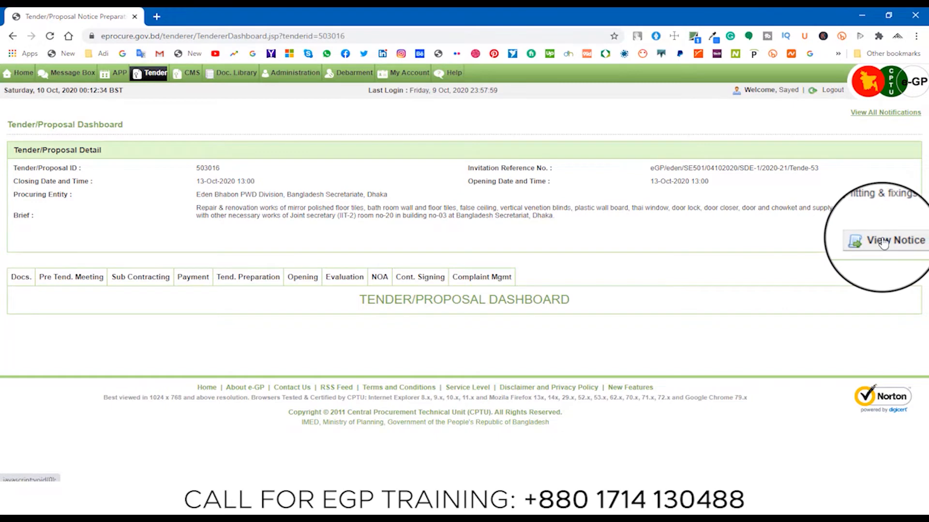
click(894, 240)
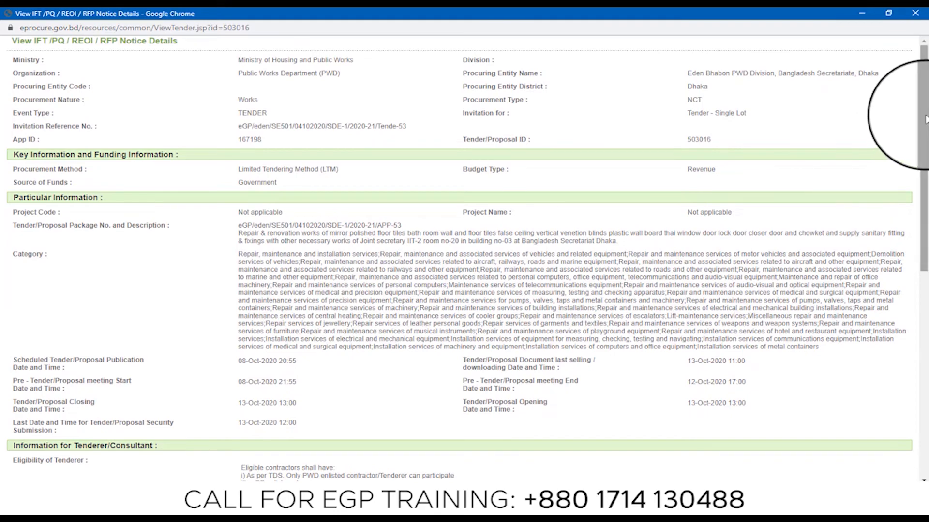
scroll(down, 3)
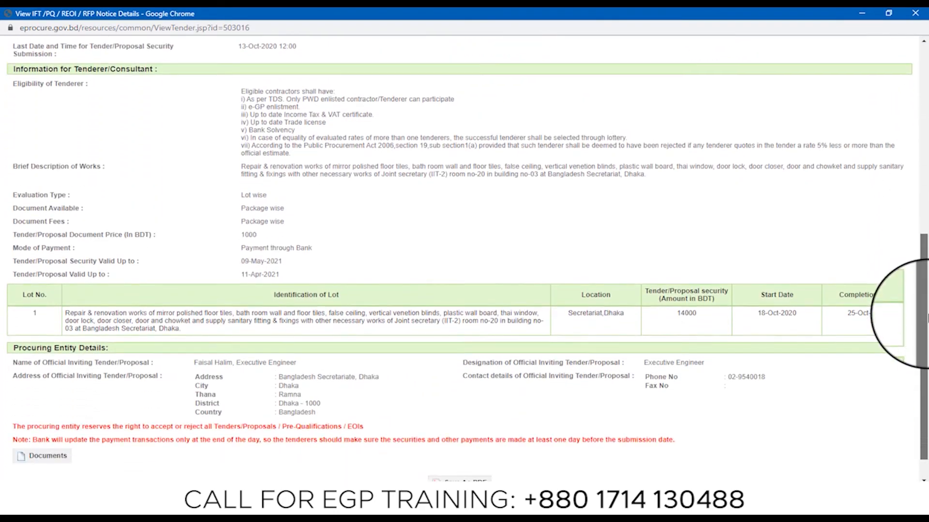
scroll(up, 3)
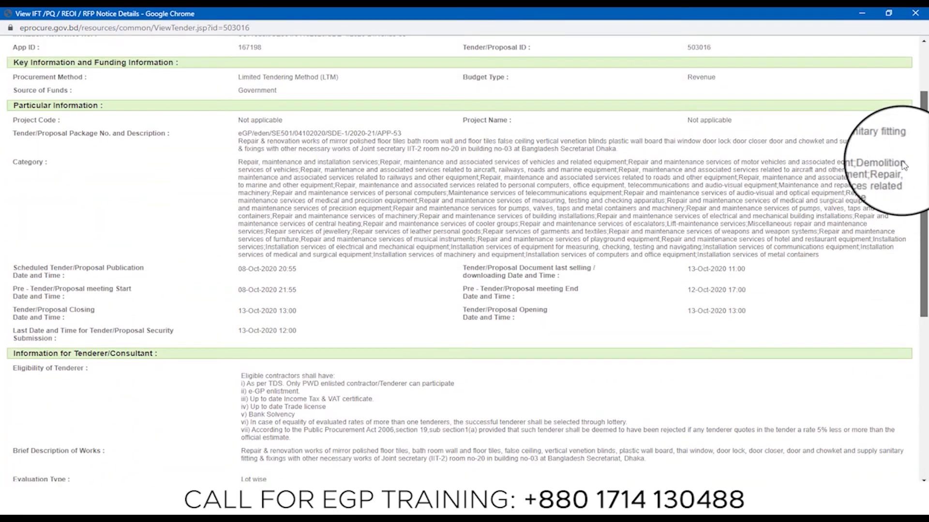
scroll(up, 3)
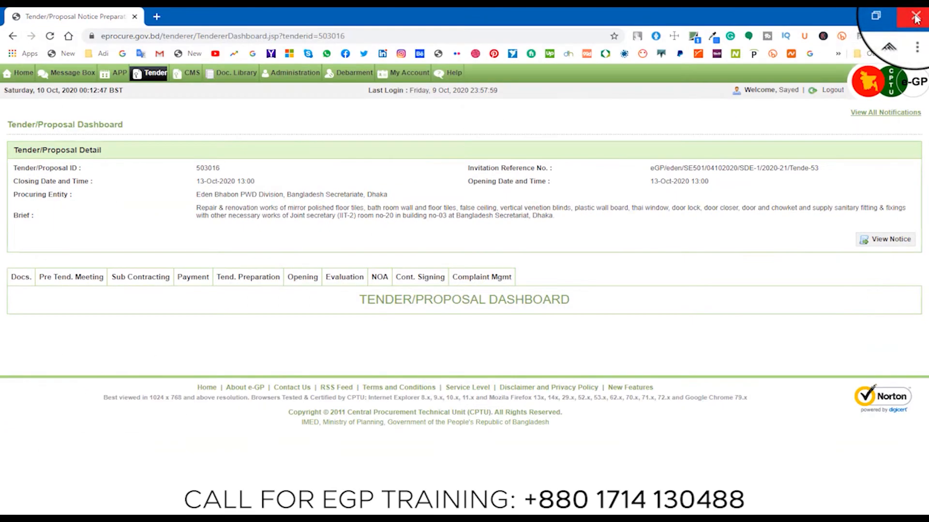
Step: List All Tenders via the Tender menu and browse the Live results
click(156, 72)
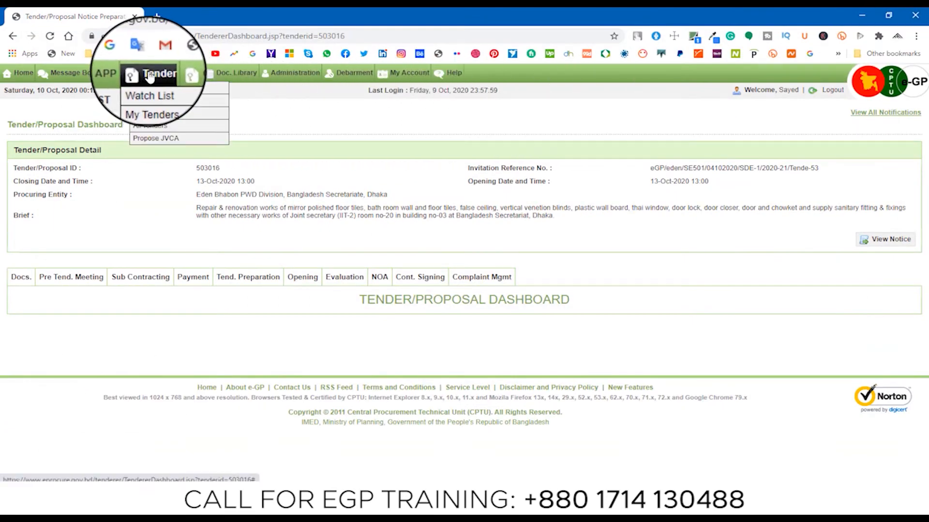
click(151, 126)
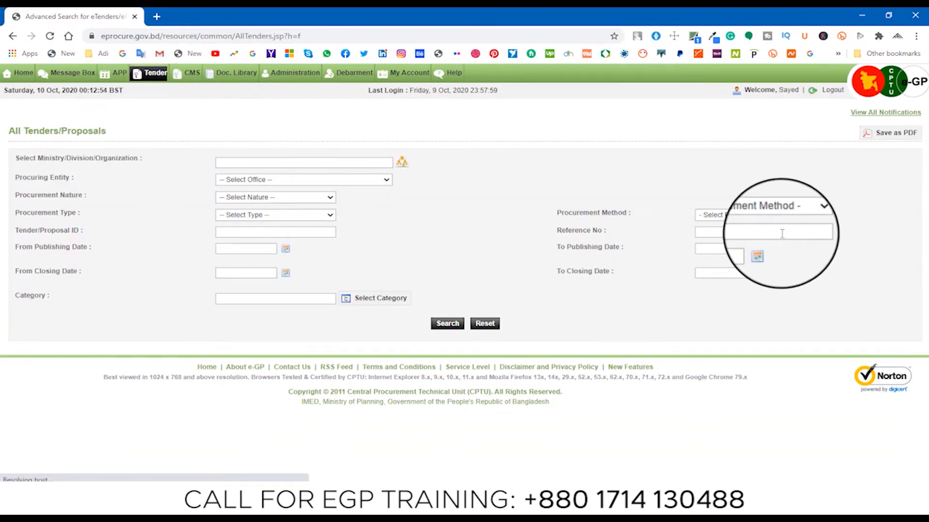
click(442, 323)
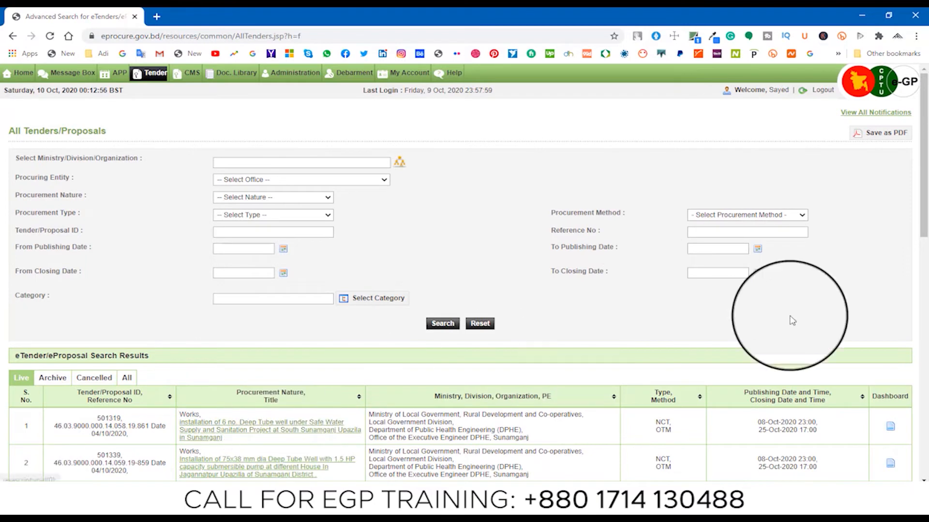
scroll(down, 3)
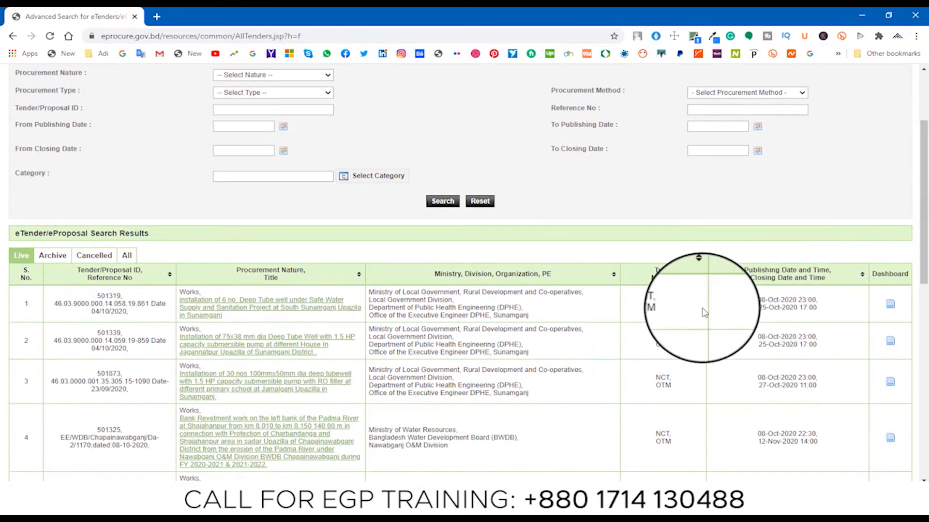
mouse_move(306, 352)
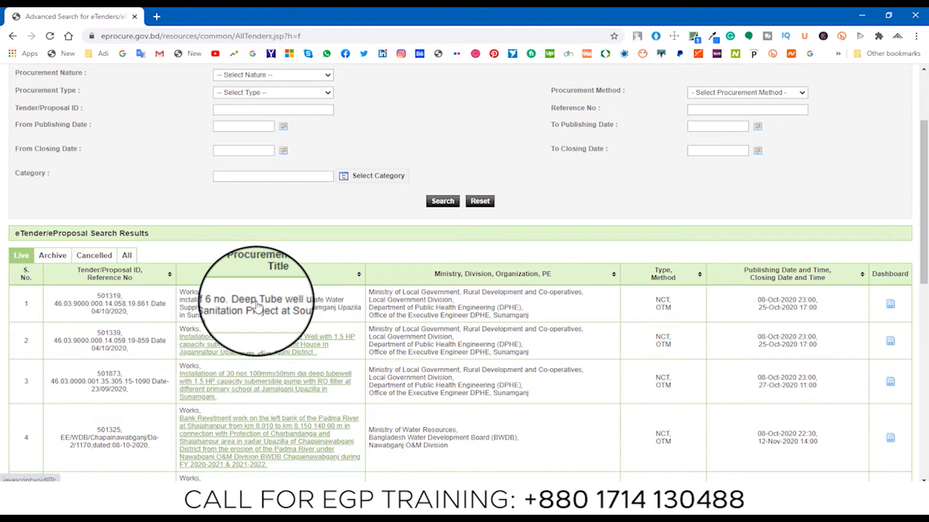
mouse_move(257, 310)
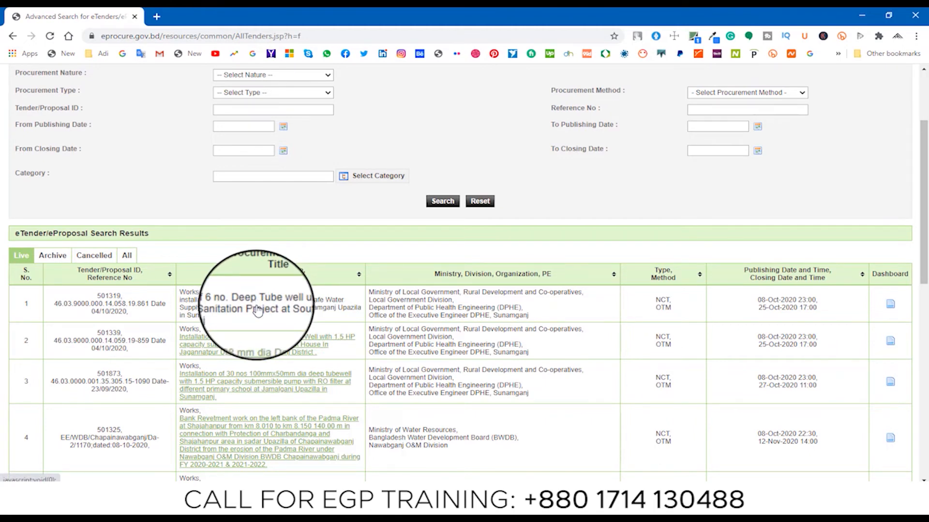
Step: Open the notice for tender 501319, installing 6 deep tube wells in South Sunamganj
click(260, 303)
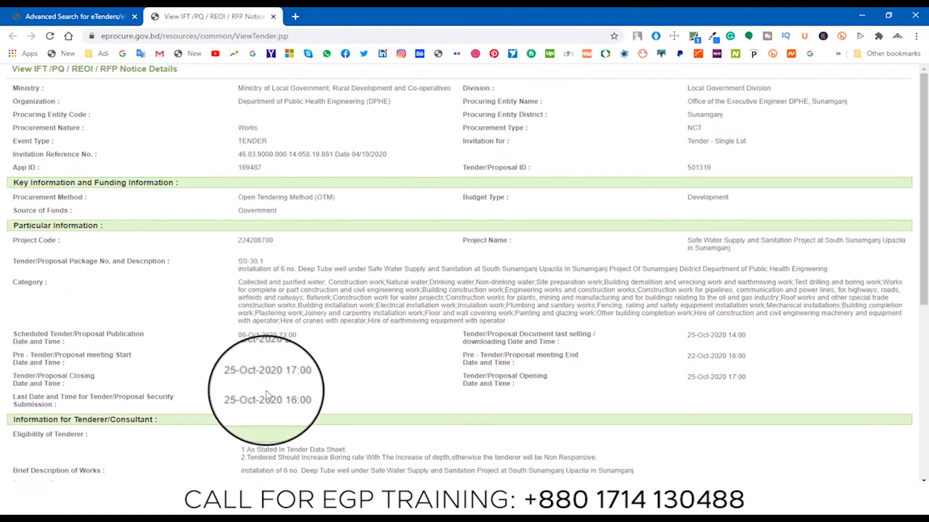
scroll(down, 3)
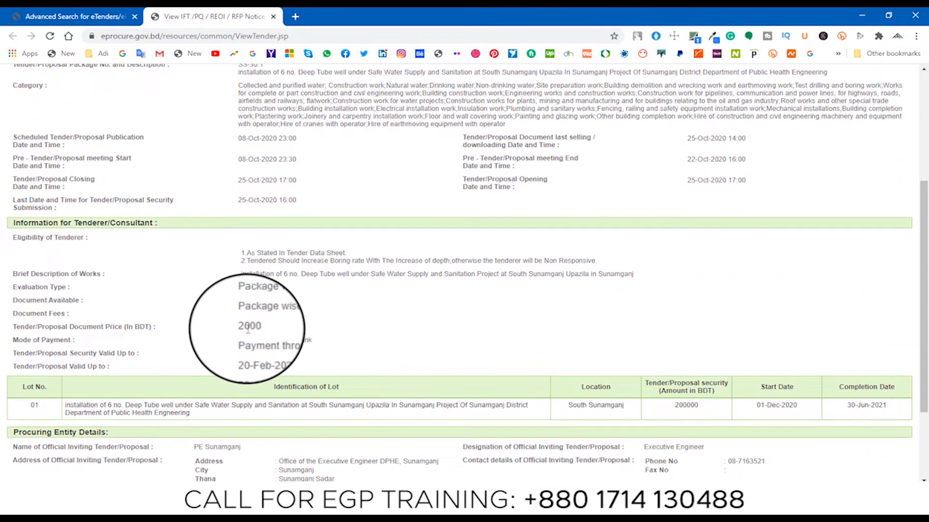
mouse_move(699, 374)
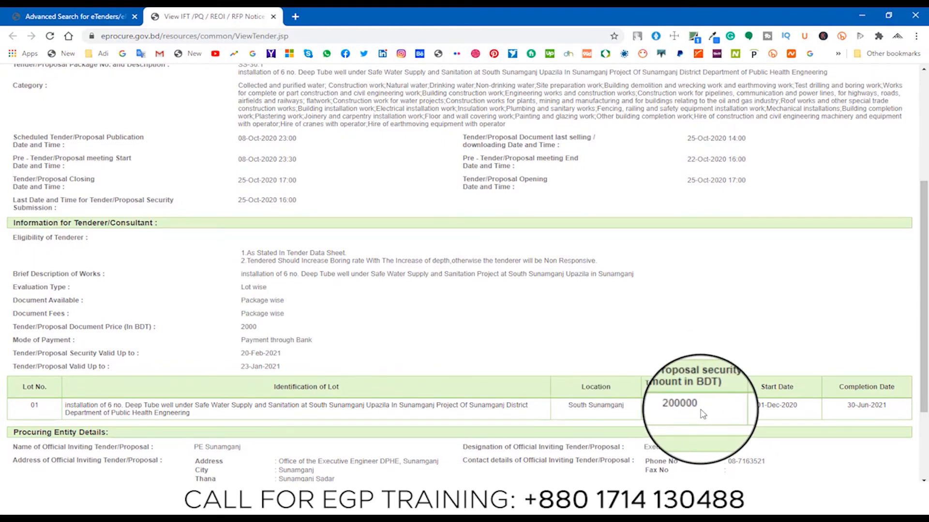
scroll(up, 3)
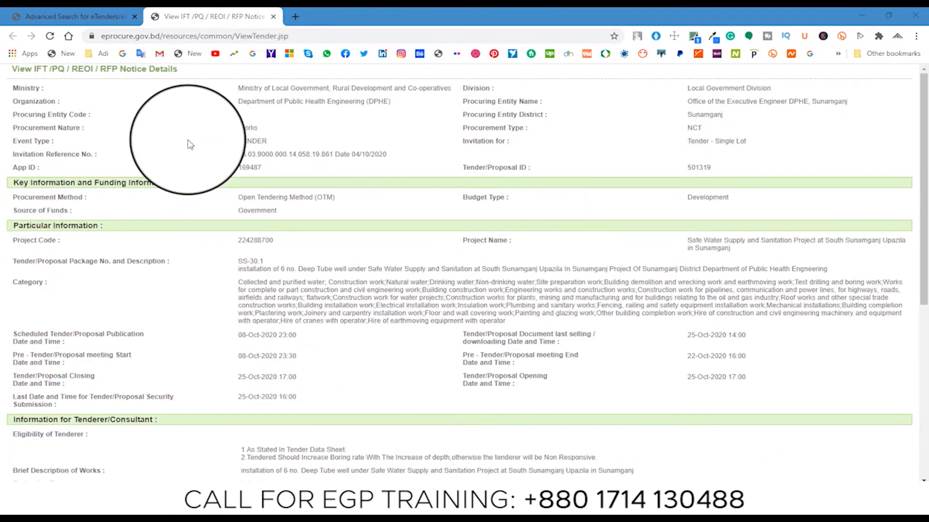
mouse_move(271, 17)
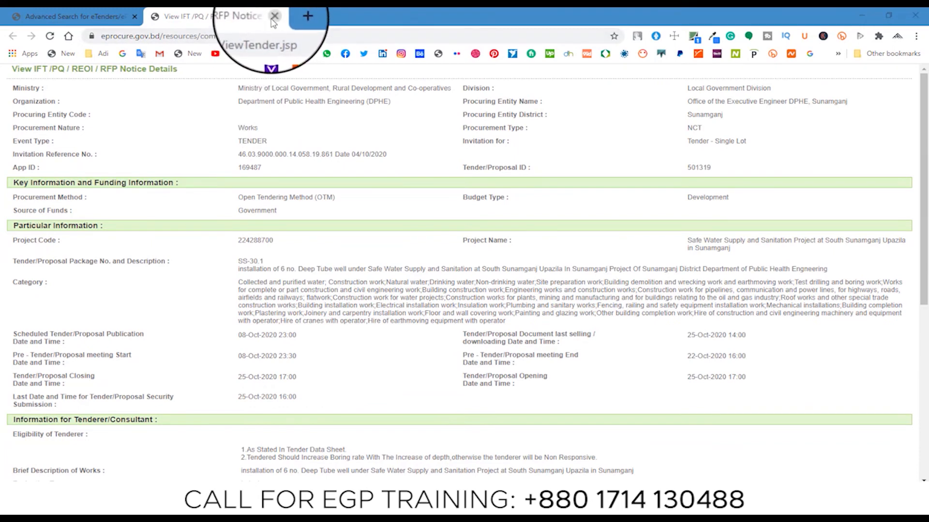
Step: Close the notice tab and view tender 501319's notice maximized from its dashboard
click(273, 16)
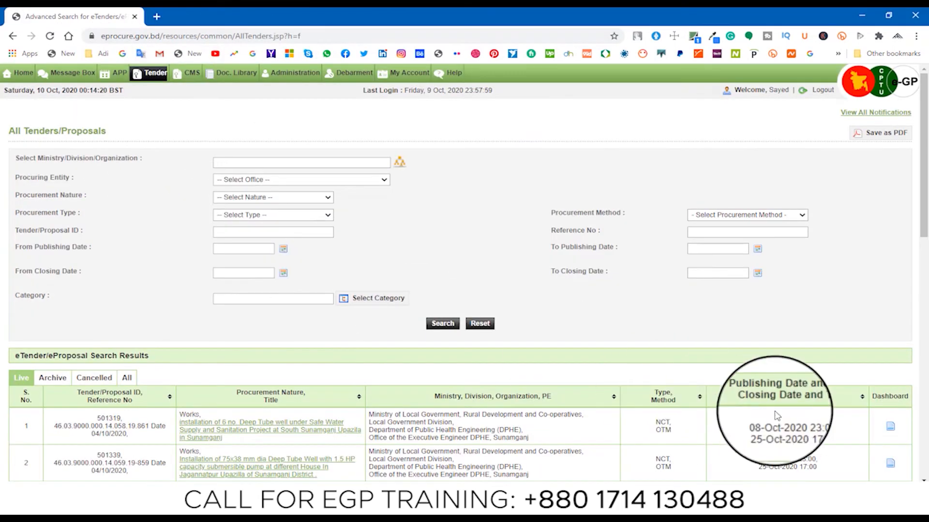
mouse_move(891, 427)
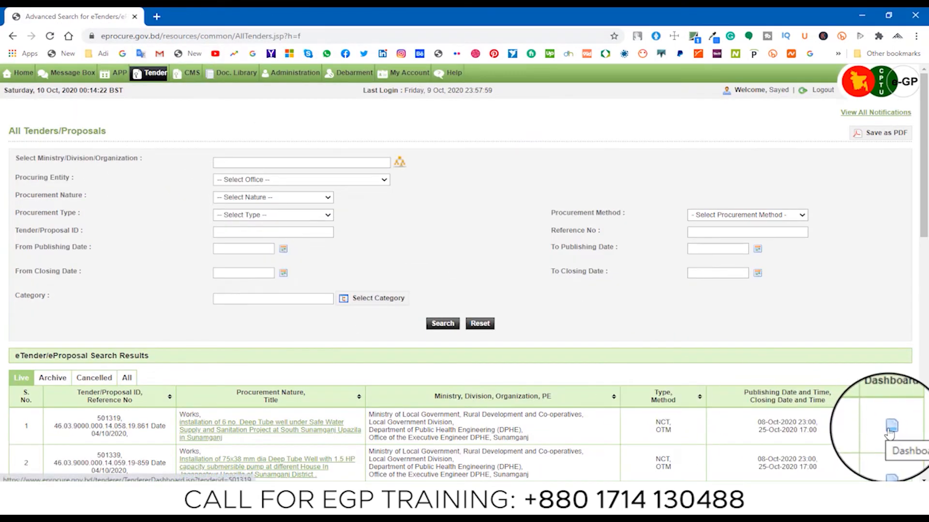
mouse_move(891, 439)
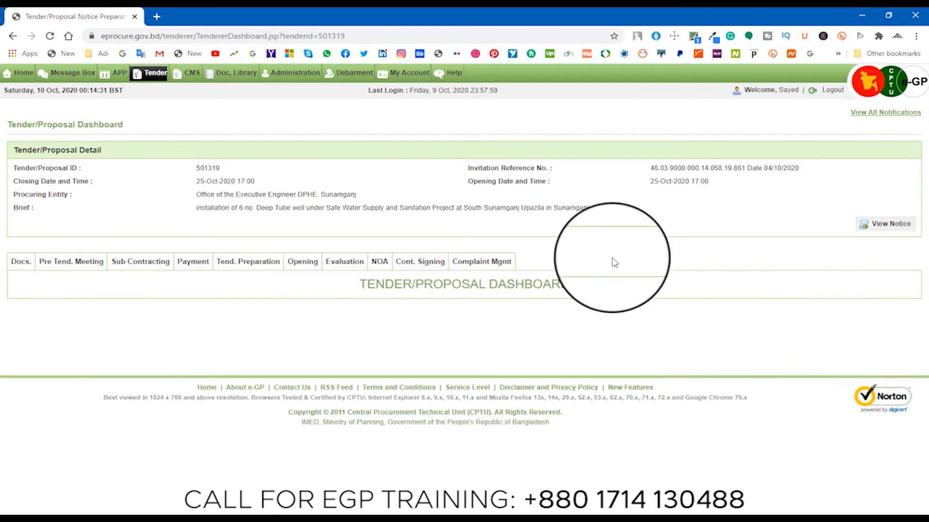
click(890, 223)
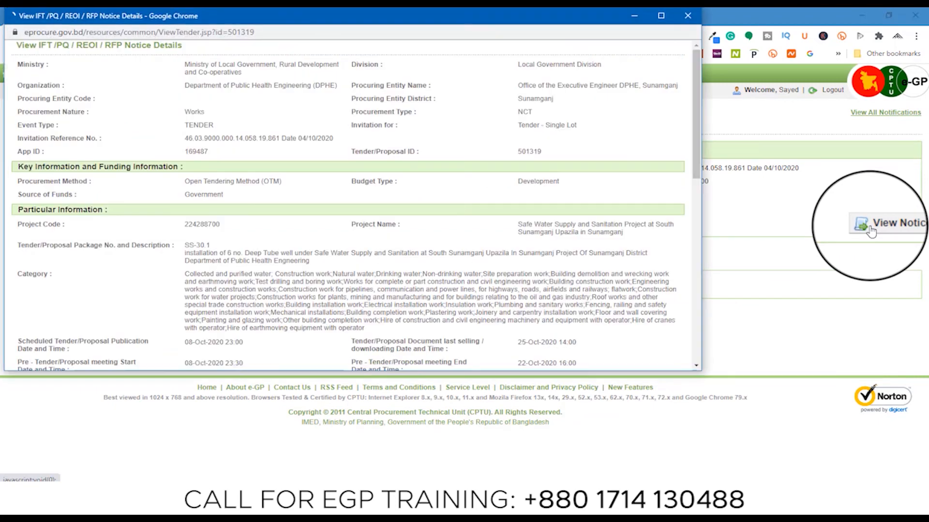
click(661, 15)
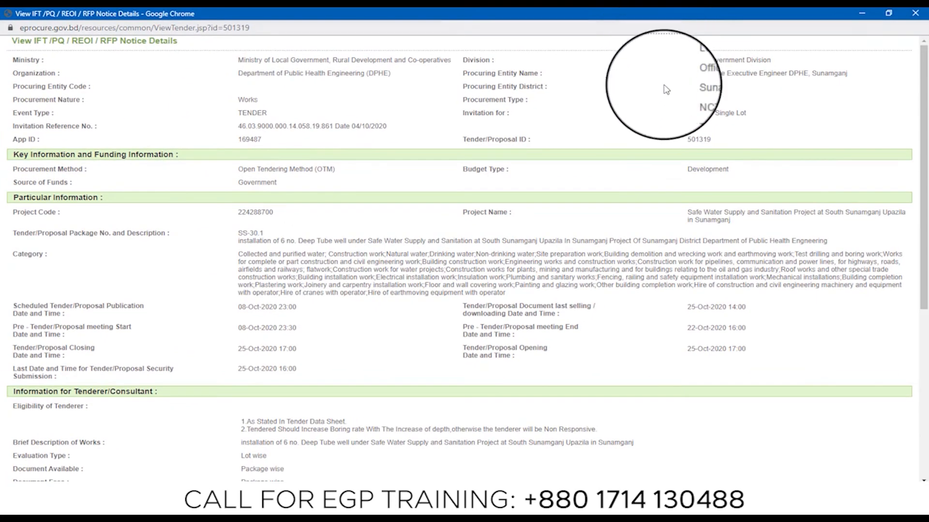
Step: Review the notice down to lot security, then close it to return to the dashboard
scroll(down, 3)
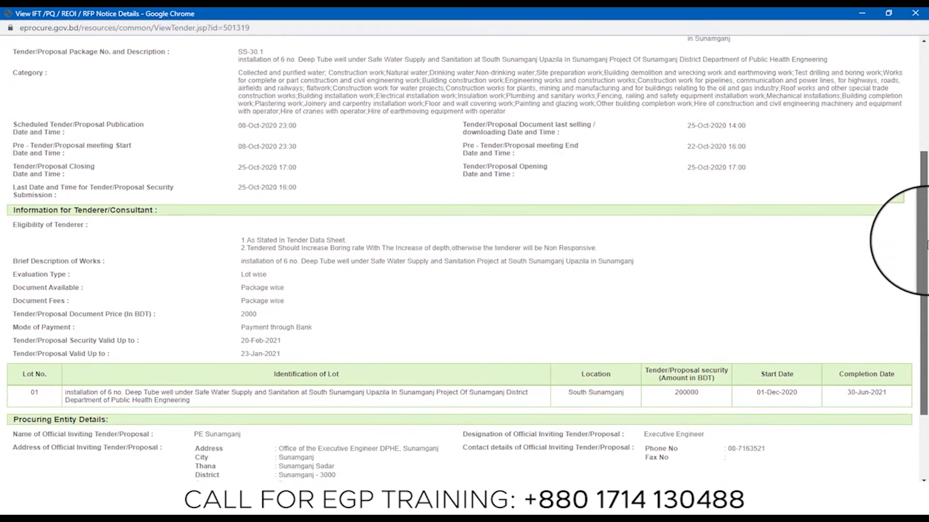
scroll(down, 3)
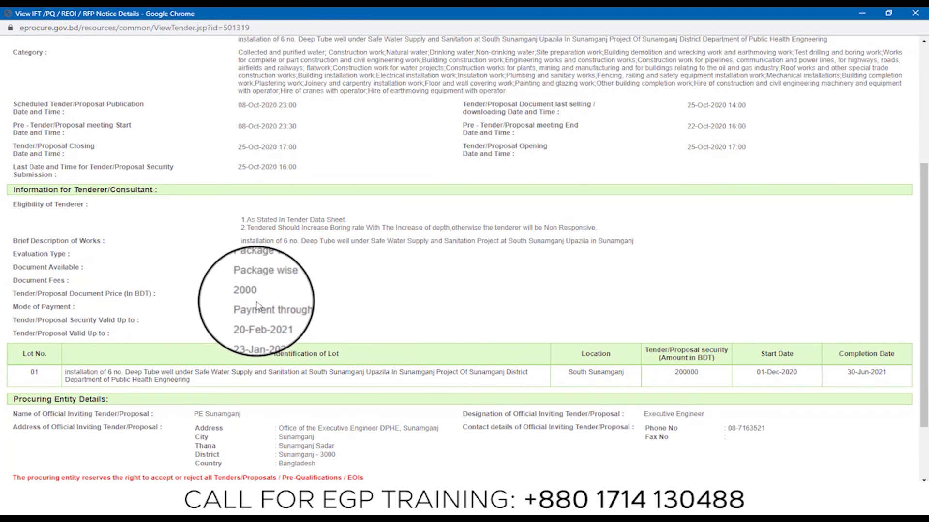
mouse_move(696, 390)
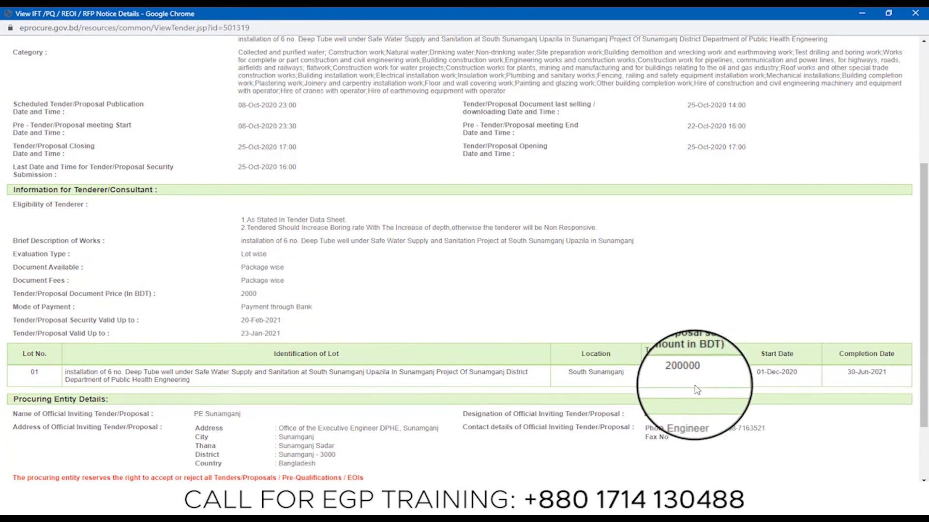
scroll(up, 3)
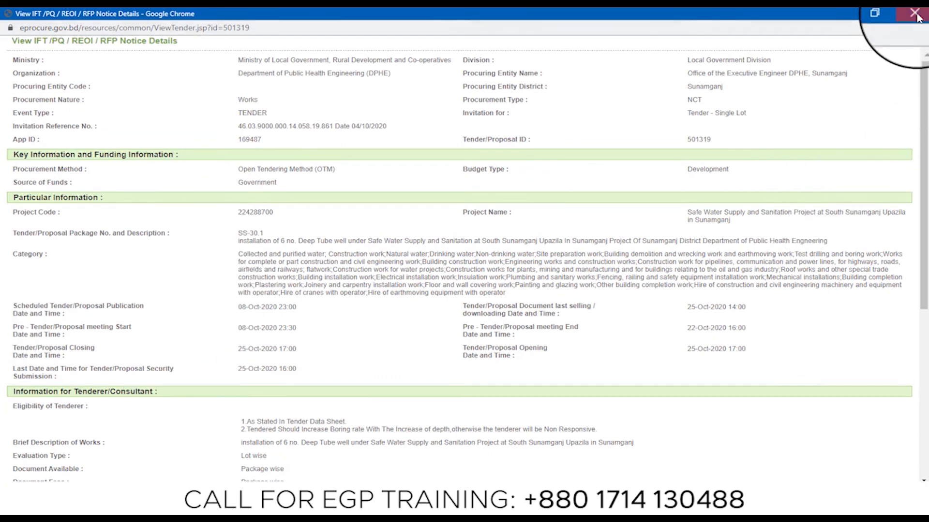
click(915, 12)
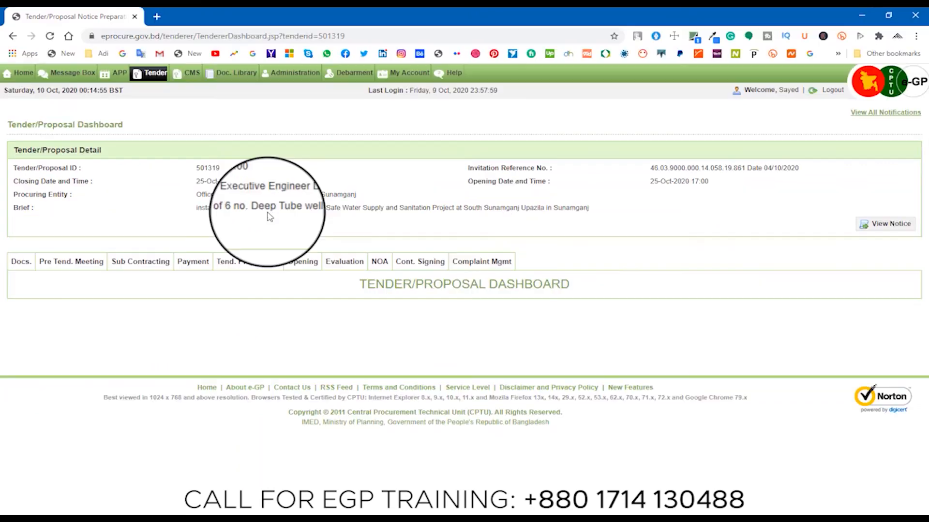